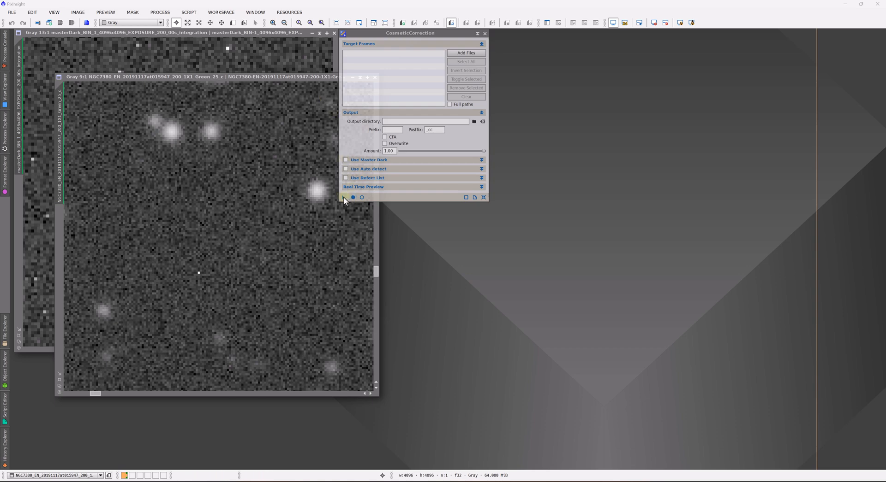
Enable automatic defect detection in CosmeticCorrection with only the hot-pixel sigma 3.0 threshold active
drag(344, 198, 431, 252)
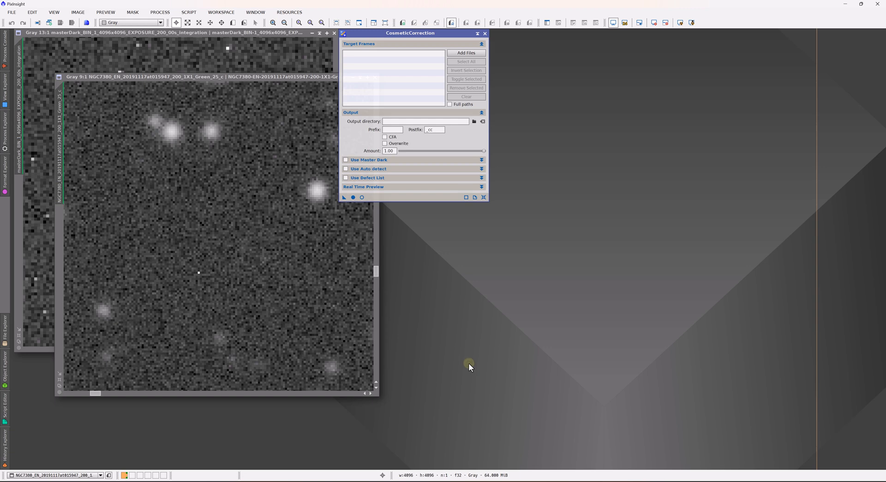
mouse_move(470, 365)
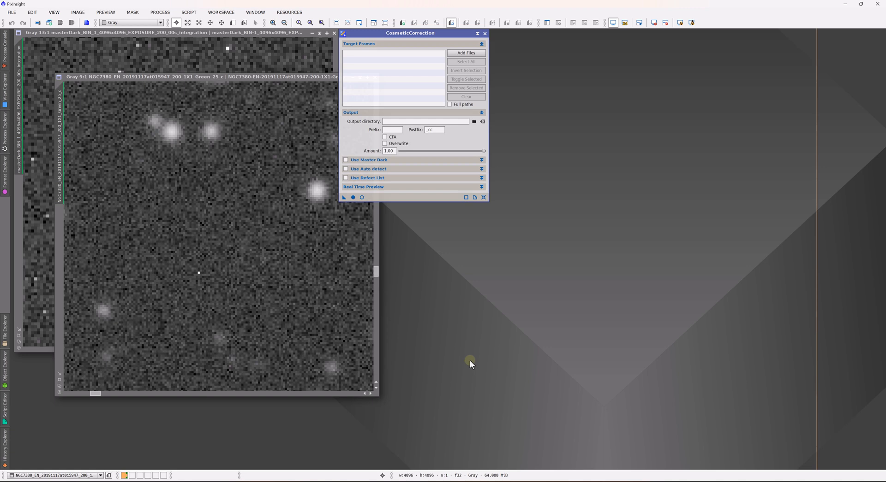
mouse_move(386, 168)
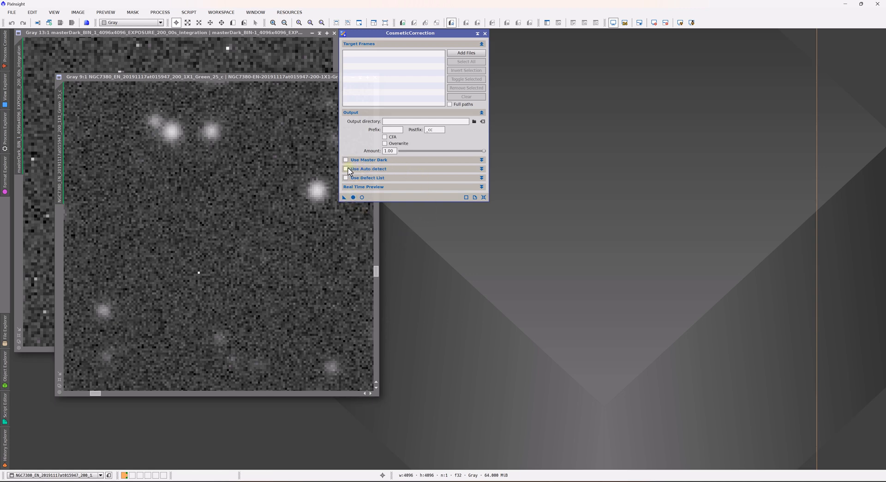
click(346, 169)
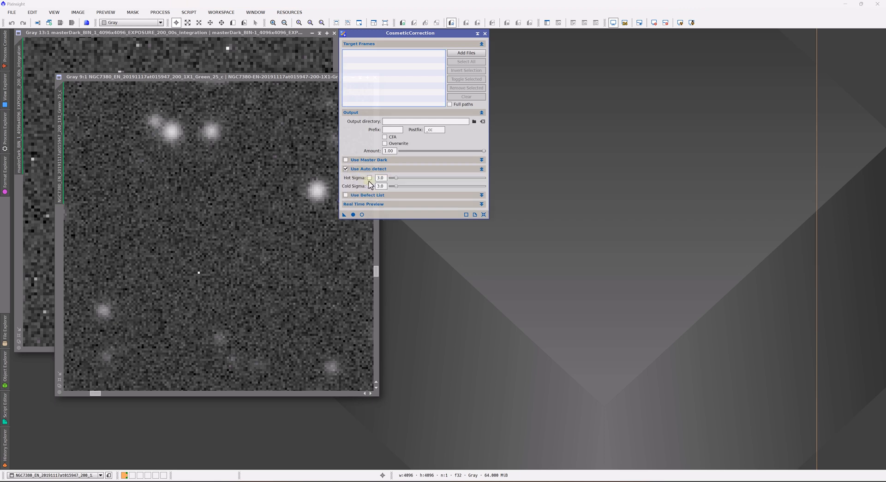
click(369, 177)
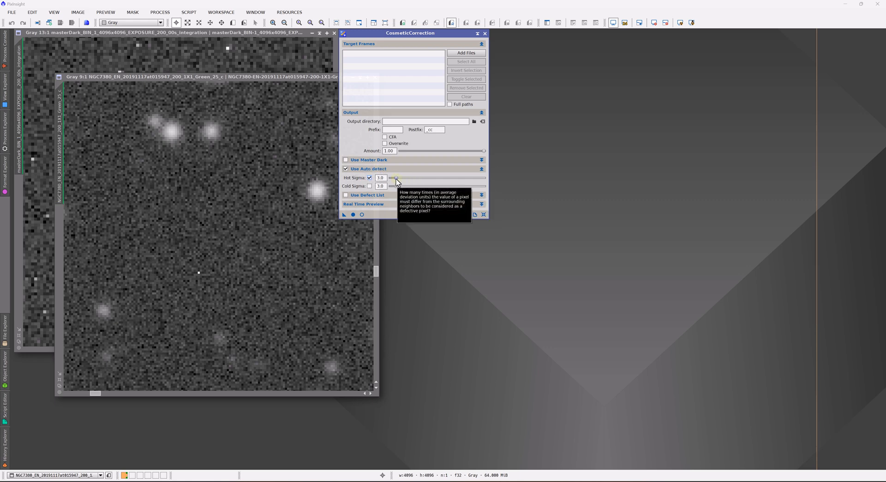
mouse_move(383, 286)
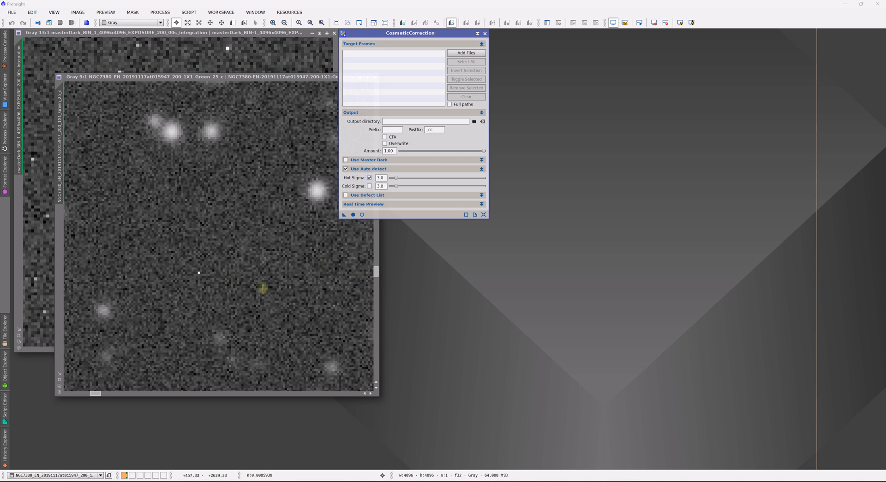
mouse_move(165, 215)
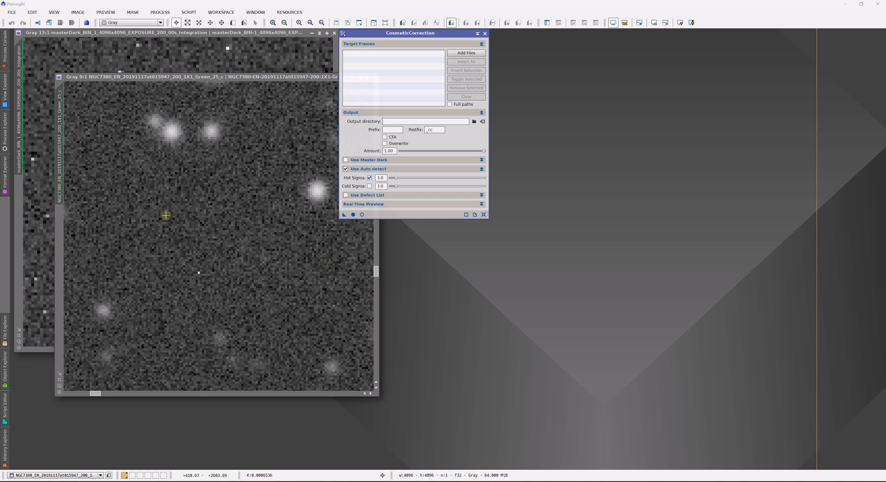
mouse_move(169, 208)
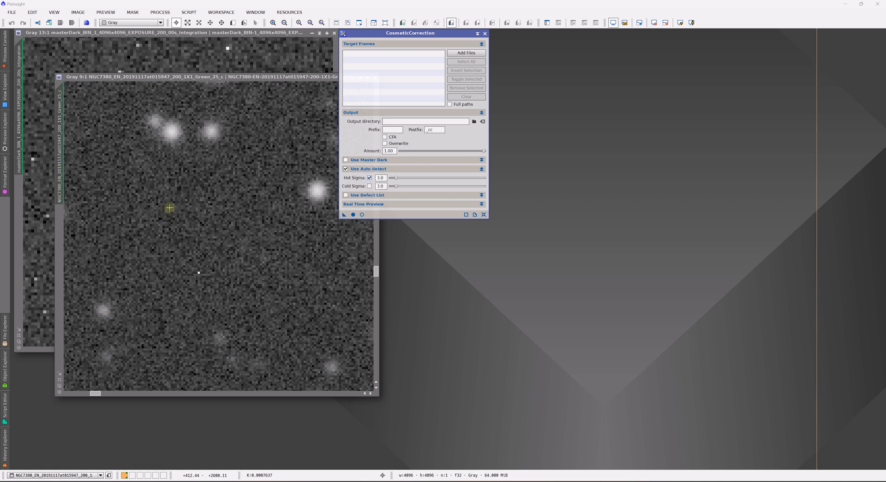
mouse_move(259, 270)
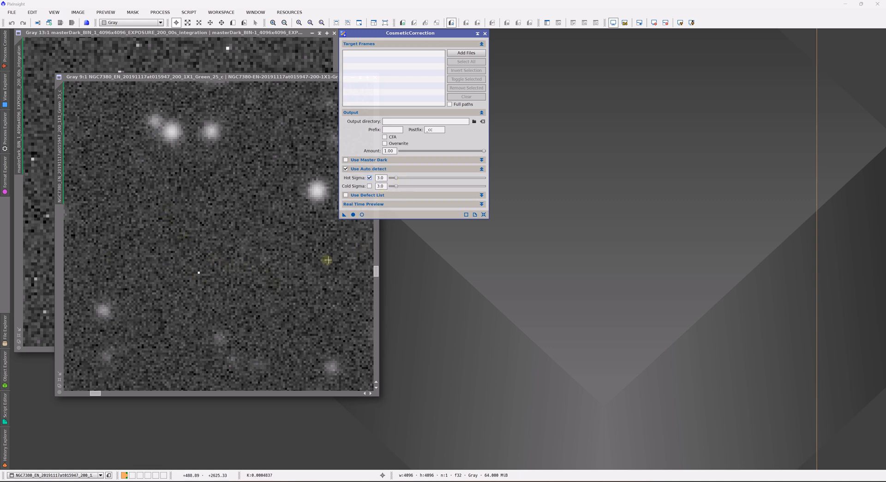
mouse_move(234, 161)
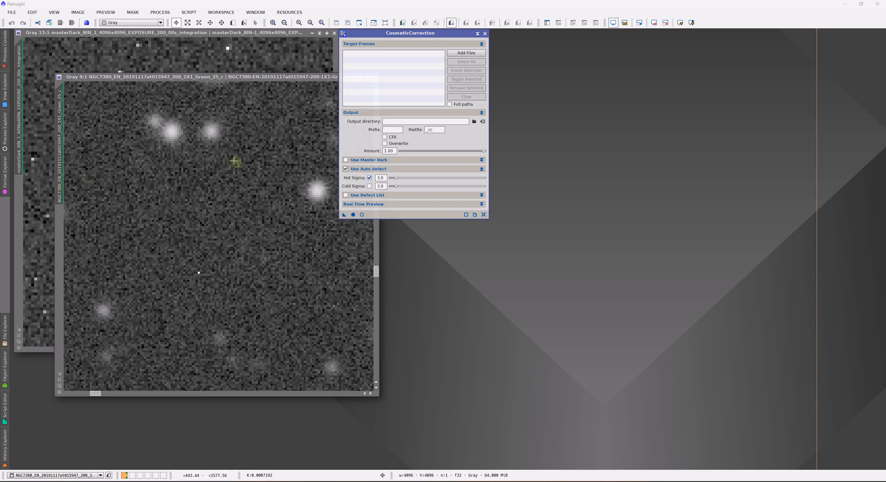
mouse_move(275, 218)
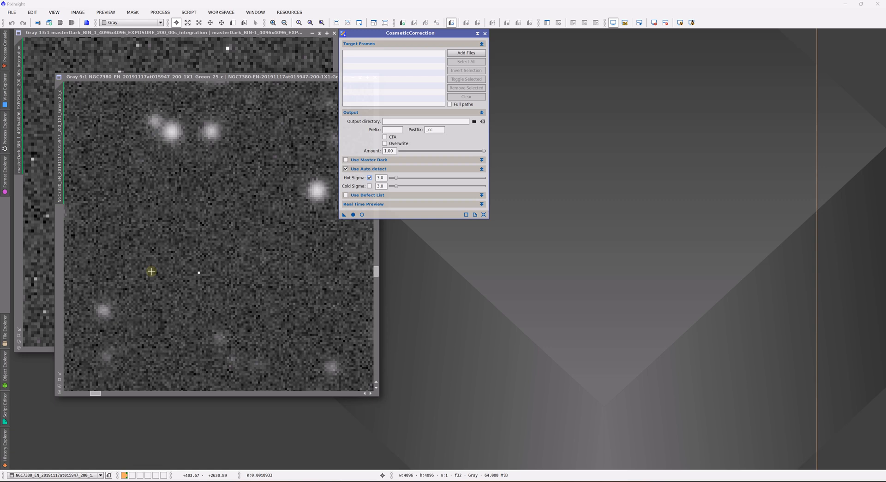
mouse_move(203, 275)
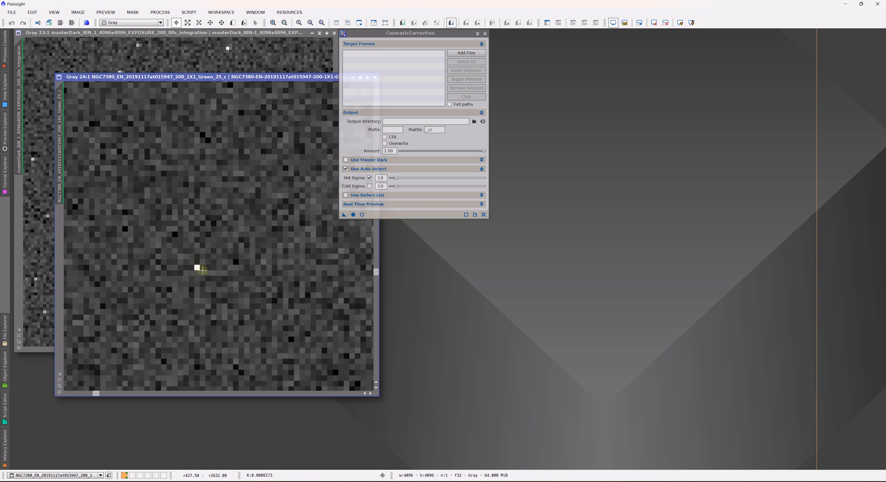
mouse_move(197, 267)
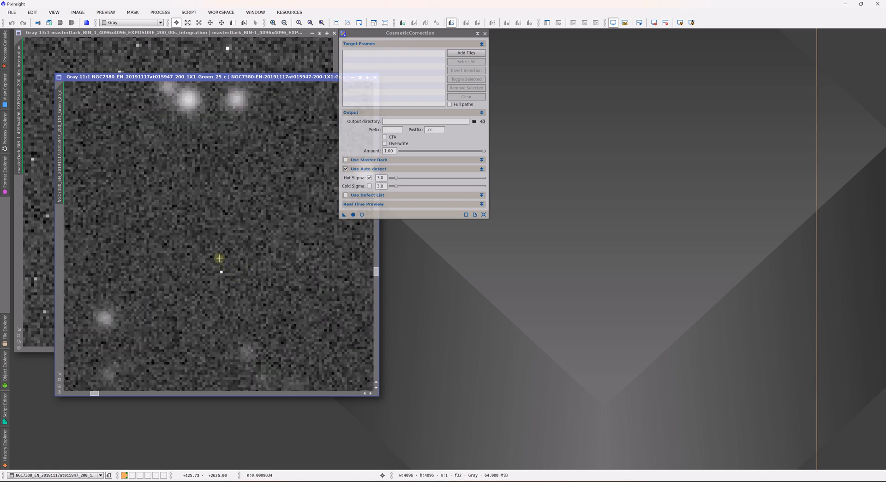
mouse_move(158, 170)
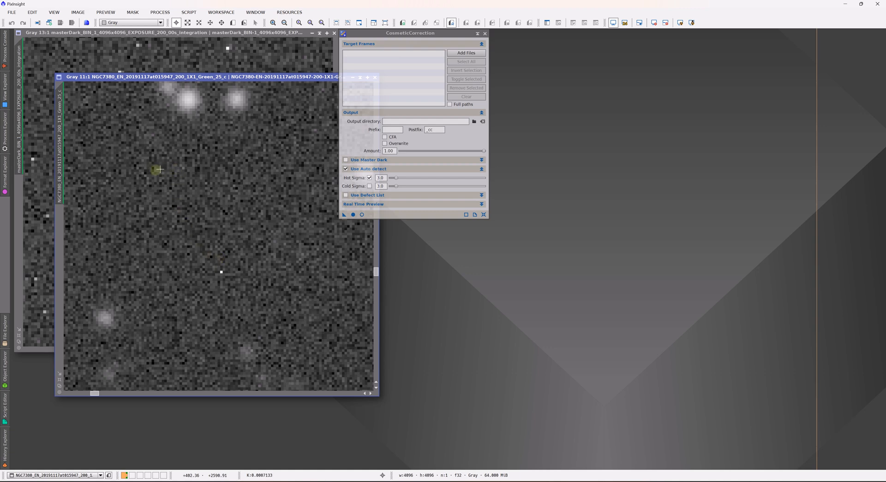
mouse_move(146, 182)
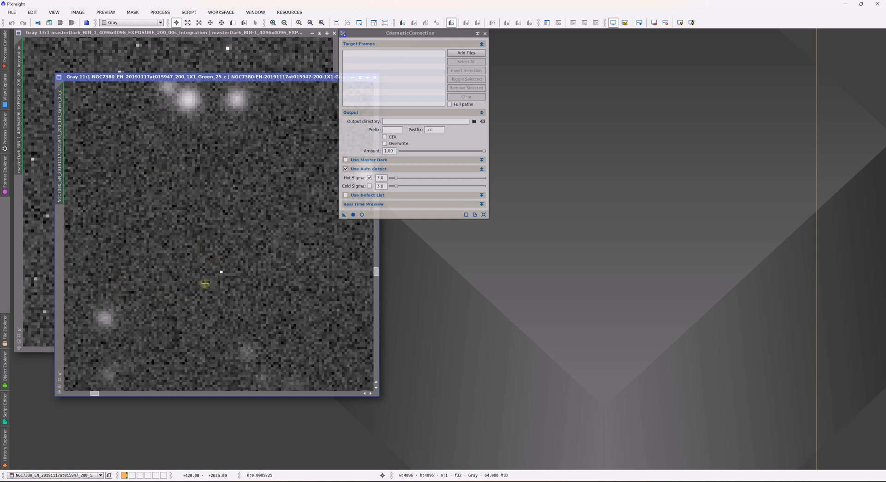
mouse_move(216, 277)
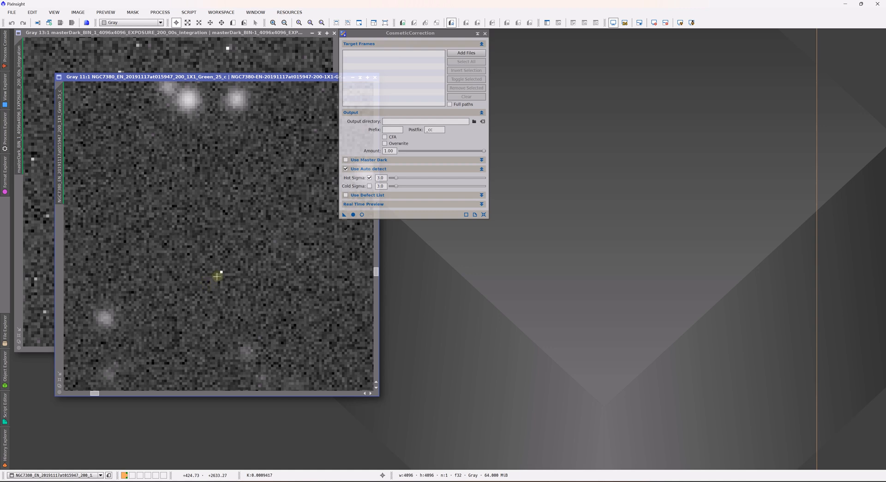
mouse_move(220, 274)
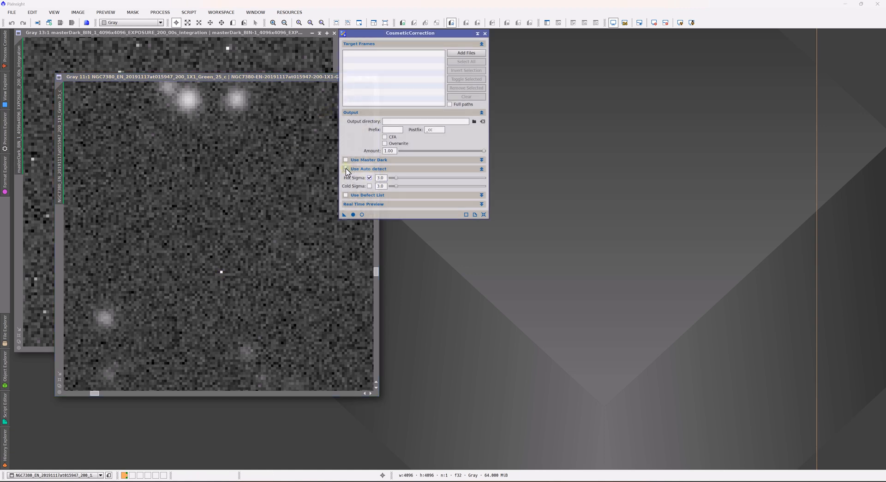
Switch CosmeticCorrection from auto-detection to a loaded 600-second masterDark file
click(344, 159)
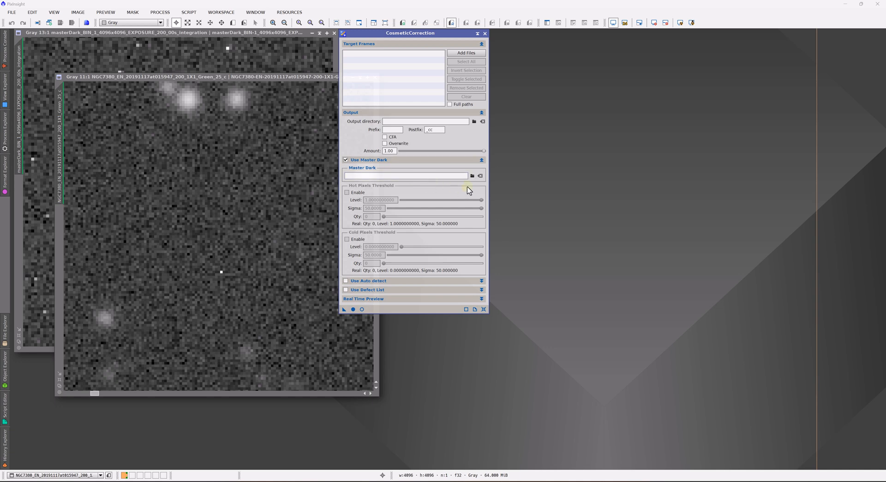
click(474, 175)
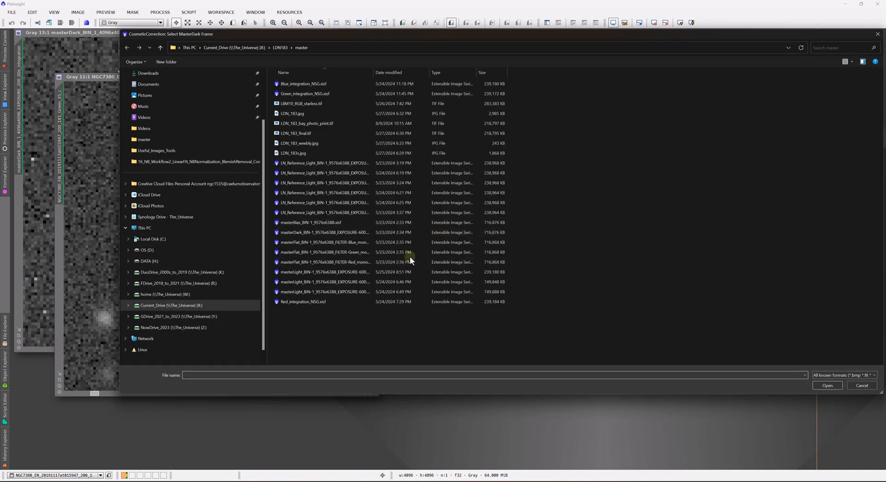
click(322, 232)
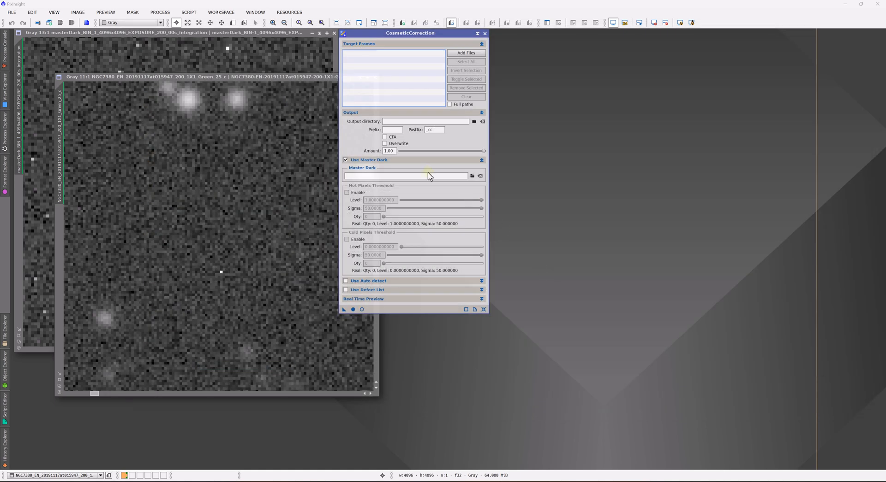
mouse_move(453, 207)
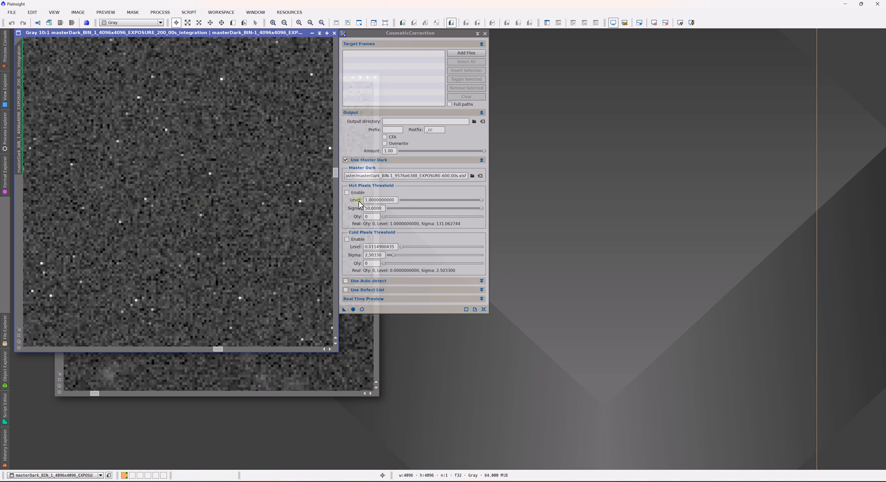
Enable the hot-pixel threshold from the master dark at level 1.0 and sigma 50
click(346, 192)
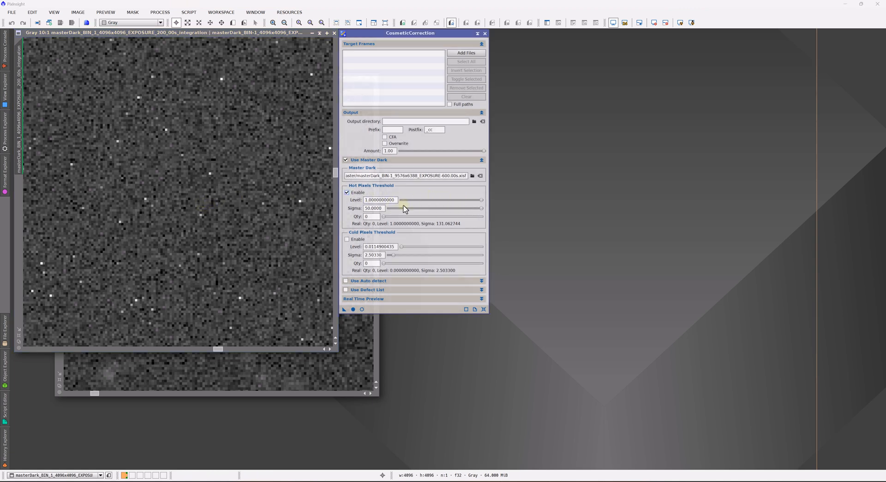
mouse_move(238, 177)
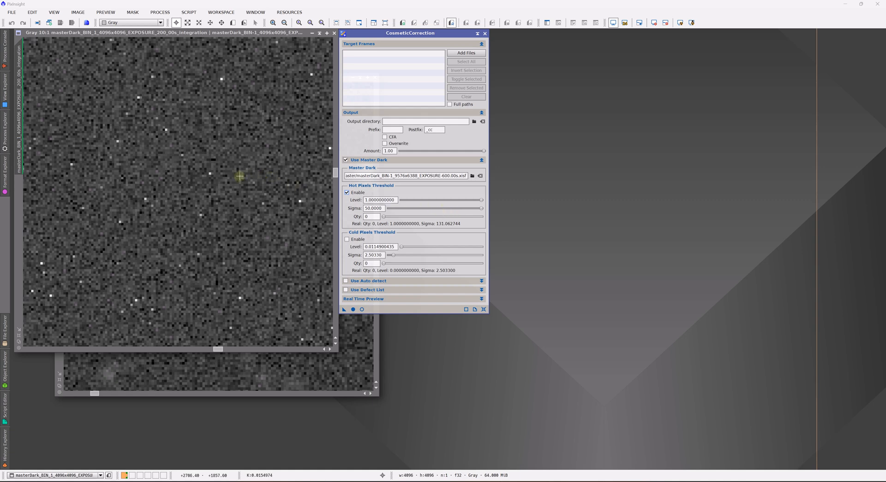
mouse_move(212, 196)
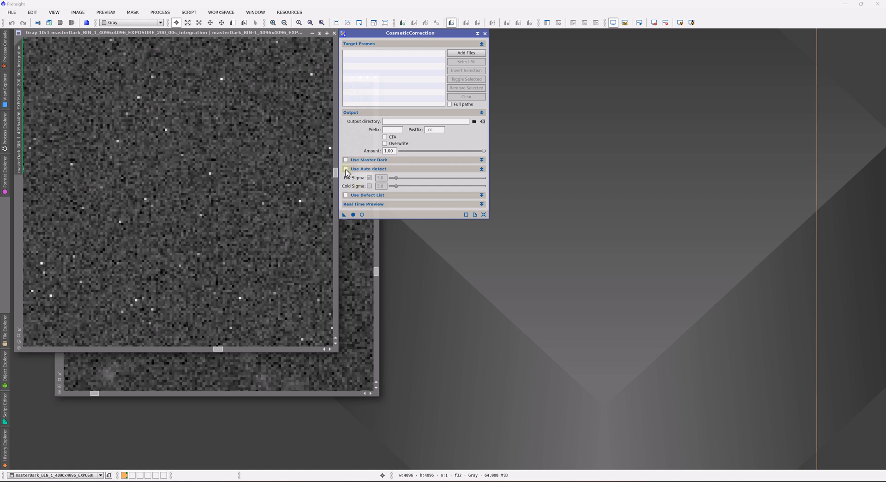
Turn auto-detect off and return CosmeticCorrection to the master dark with hot-pixel sigma 50
click(346, 168)
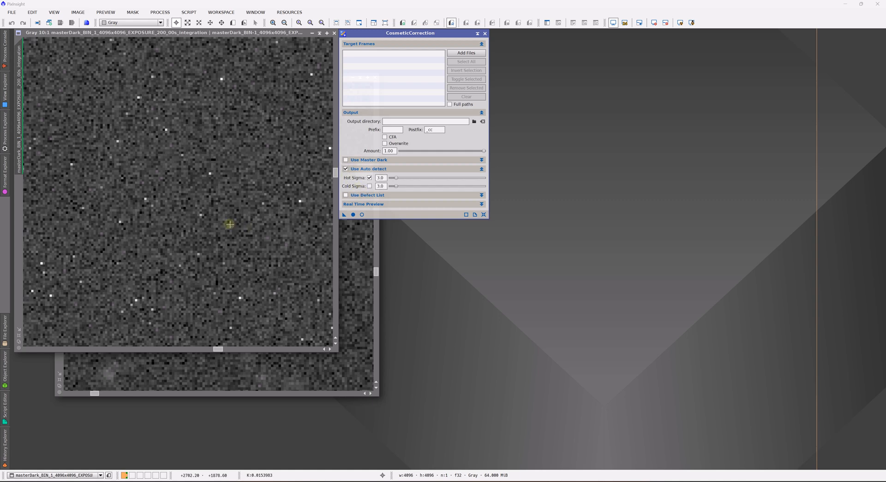
mouse_move(202, 215)
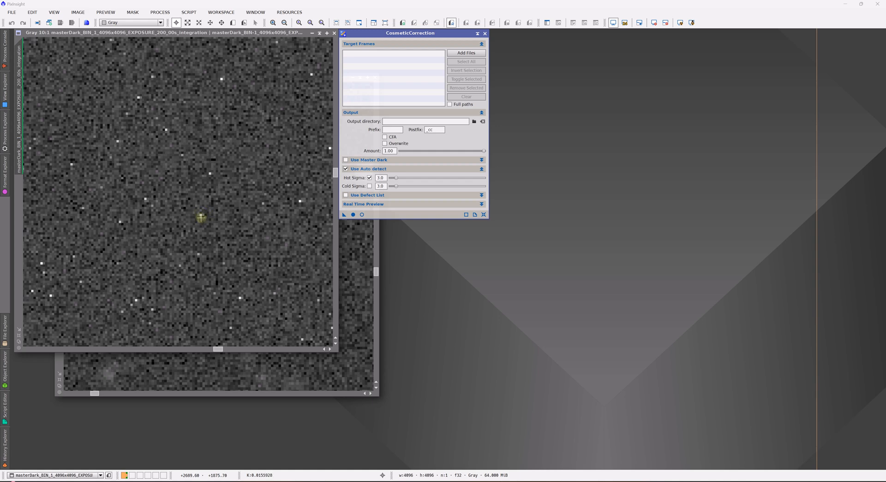
click(346, 169)
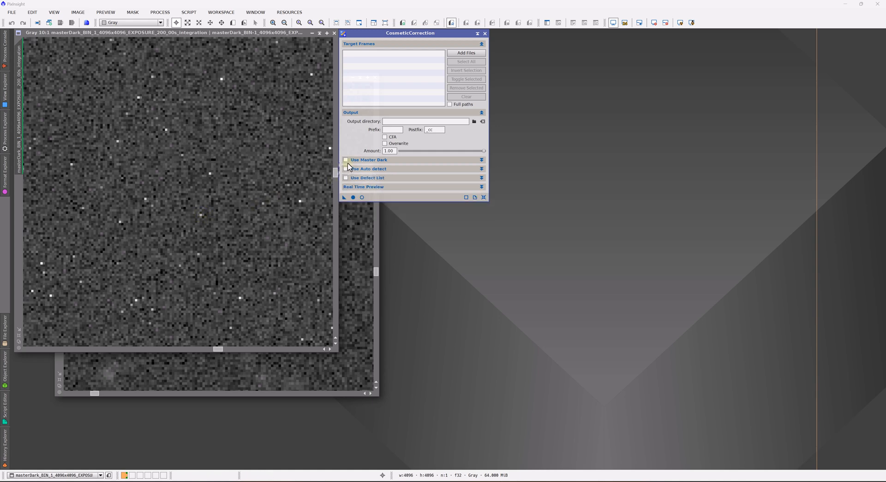
click(346, 159)
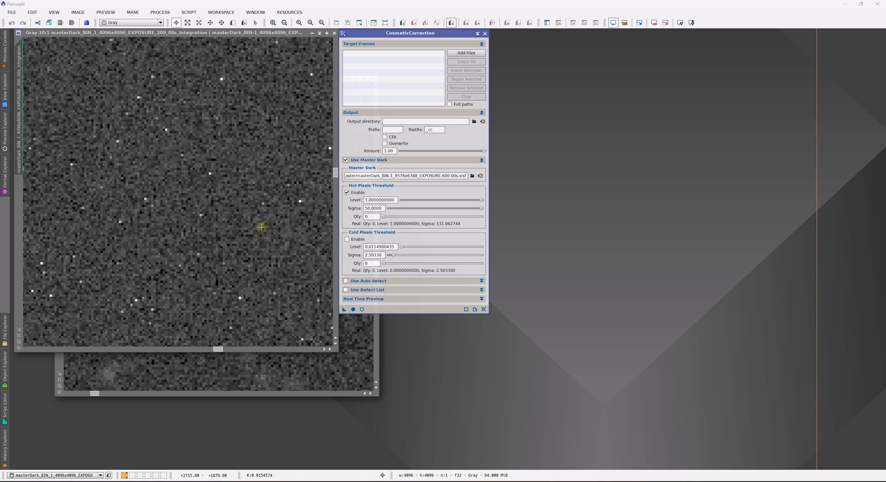
mouse_move(261, 228)
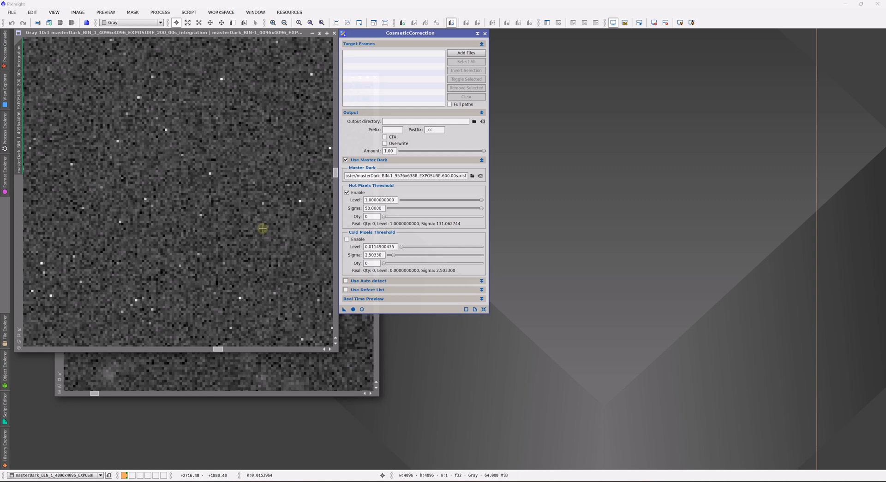
mouse_move(263, 231)
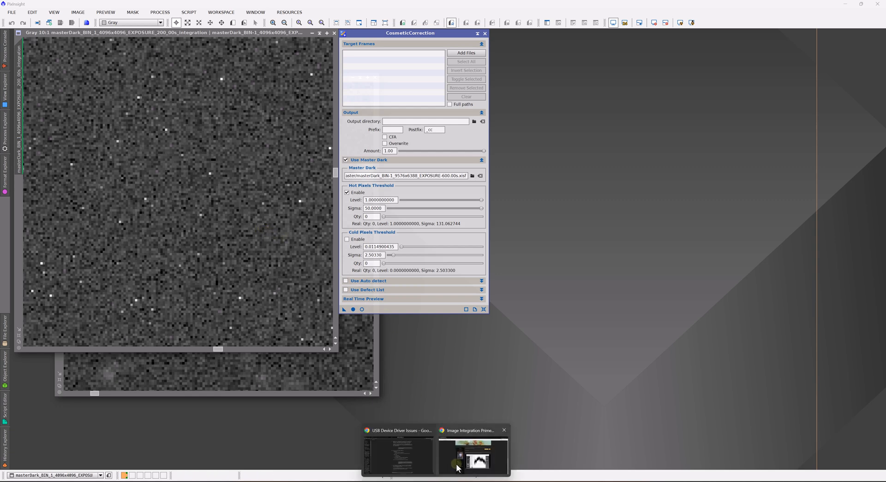
click(472, 457)
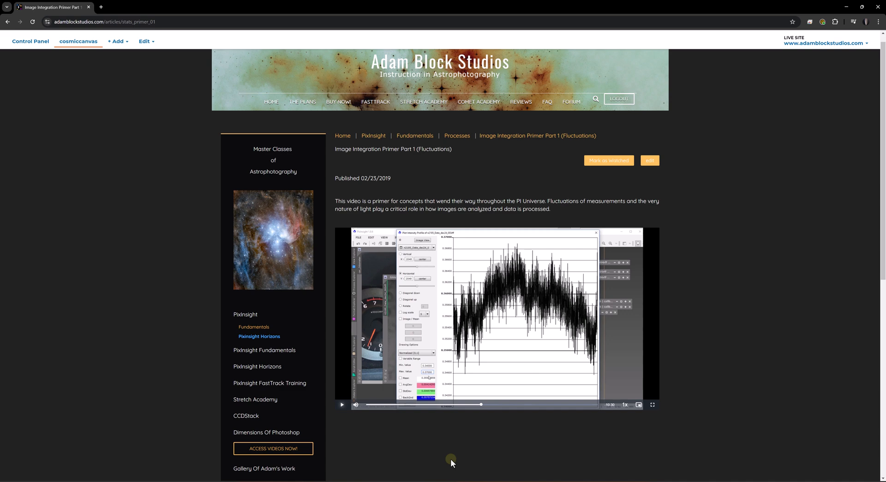
mouse_move(421, 174)
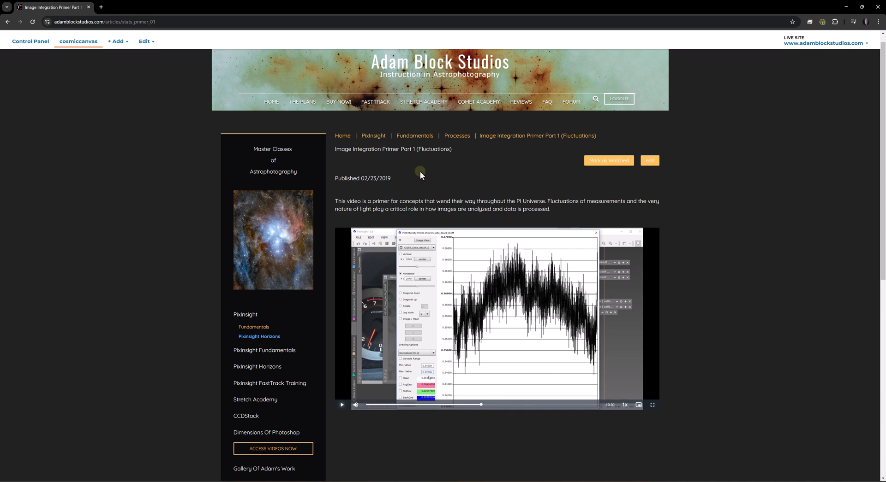
mouse_move(468, 165)
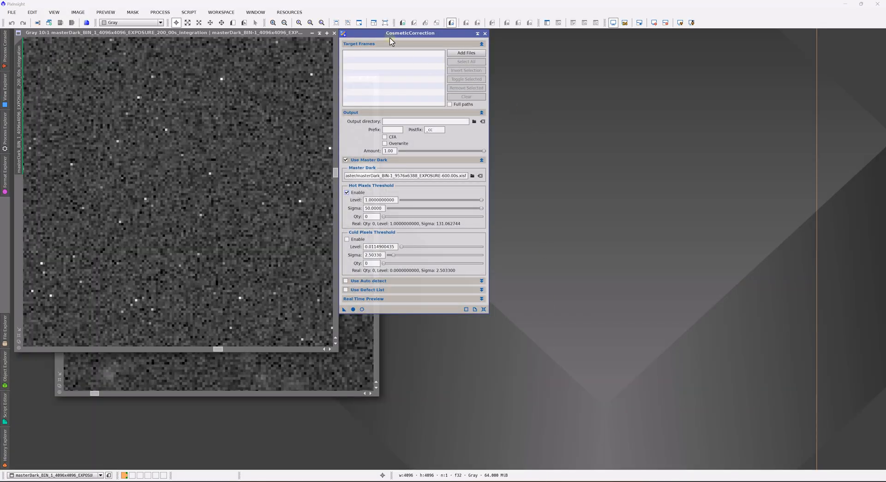
mouse_move(273, 75)
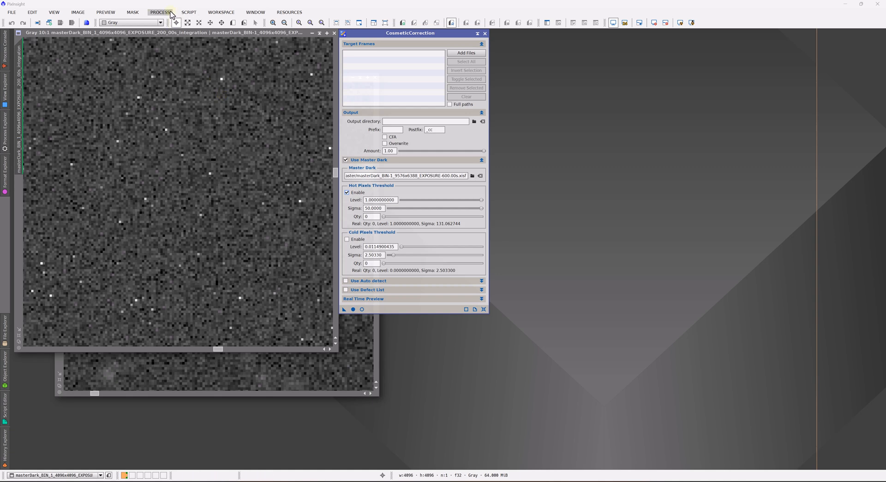
Show Statistics for the master dark, reading median 1.549935e-02 and stdDev 6.283888e-04
click(160, 12)
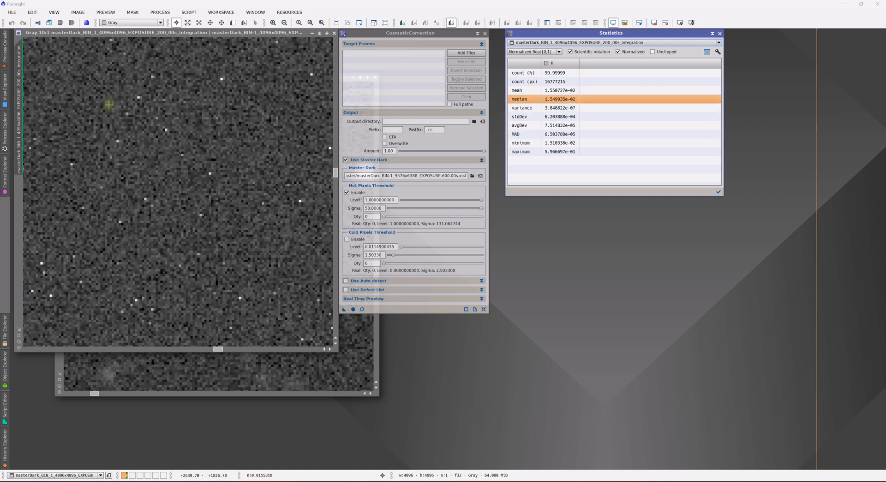
mouse_move(136, 185)
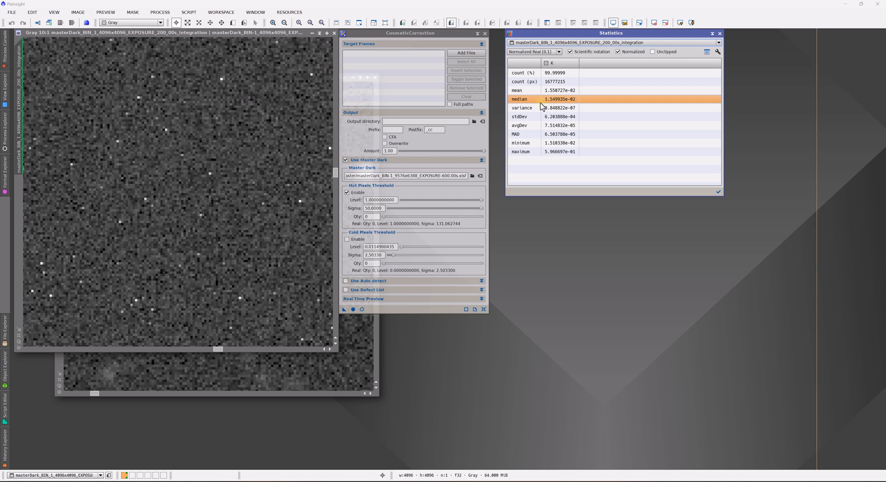
mouse_move(556, 102)
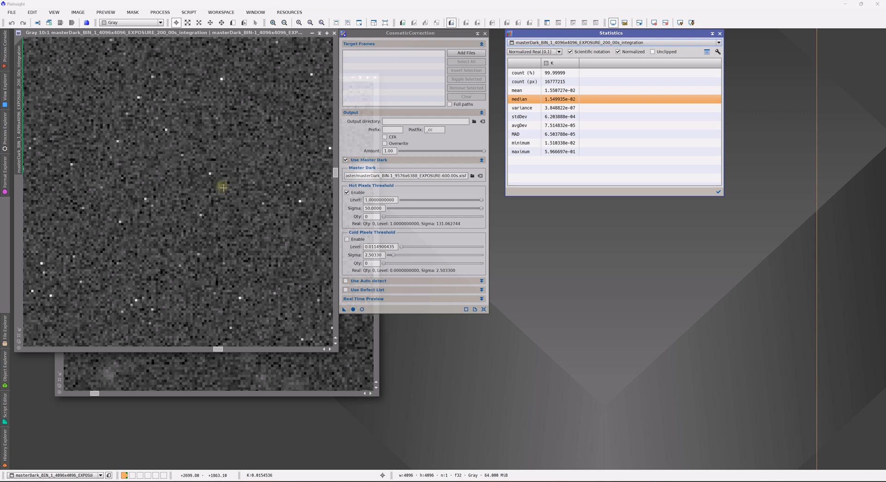
mouse_move(211, 176)
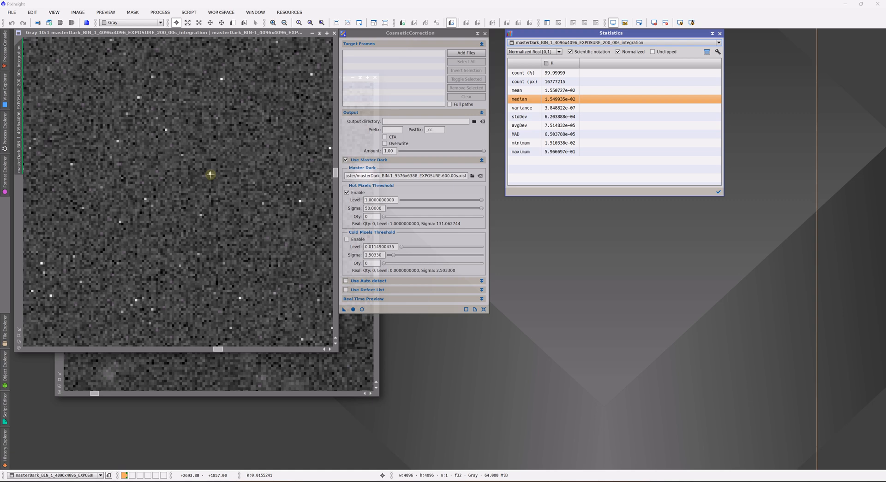
mouse_move(207, 250)
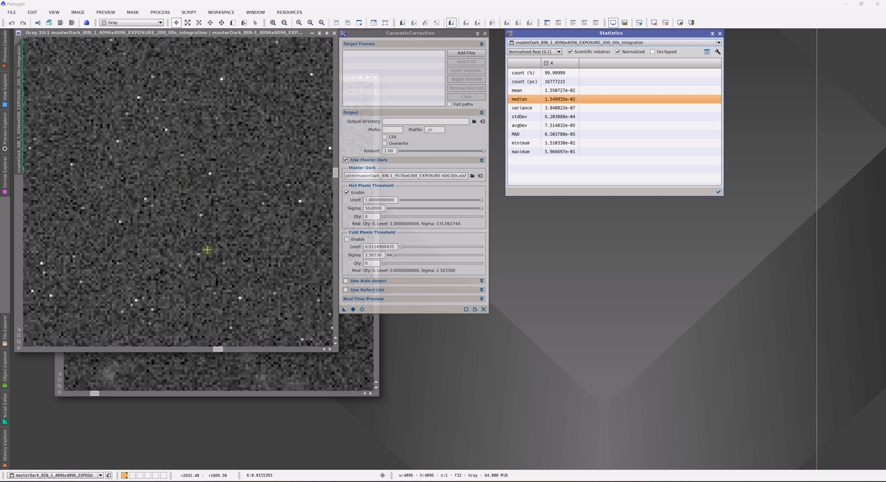
Run the 2DPlot utility script on the master dark with an auto-stretched horizontal profile
click(188, 12)
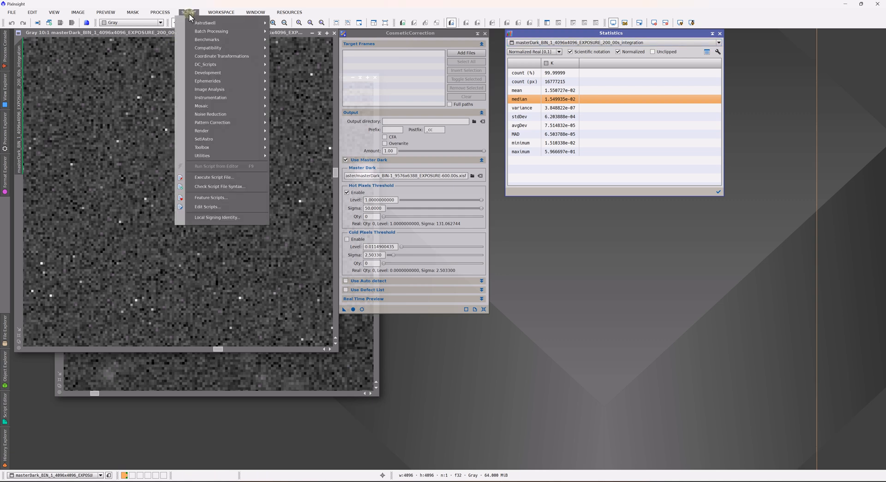
click(202, 155)
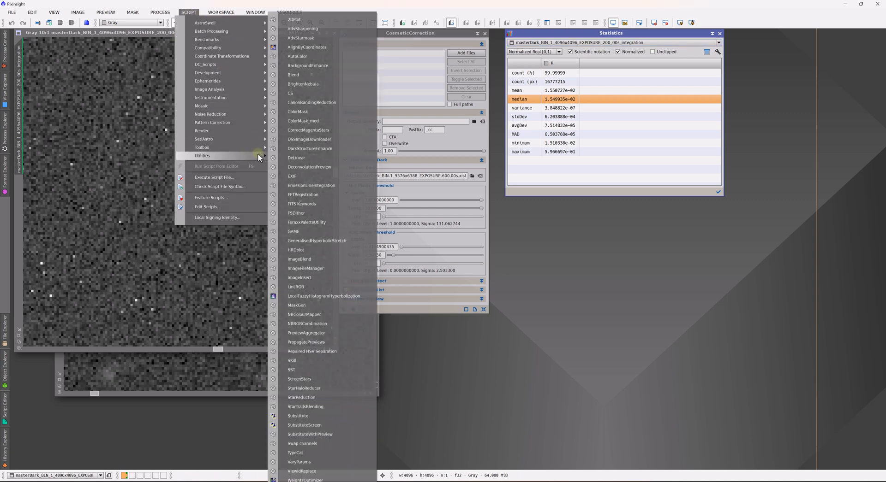
mouse_move(310, 47)
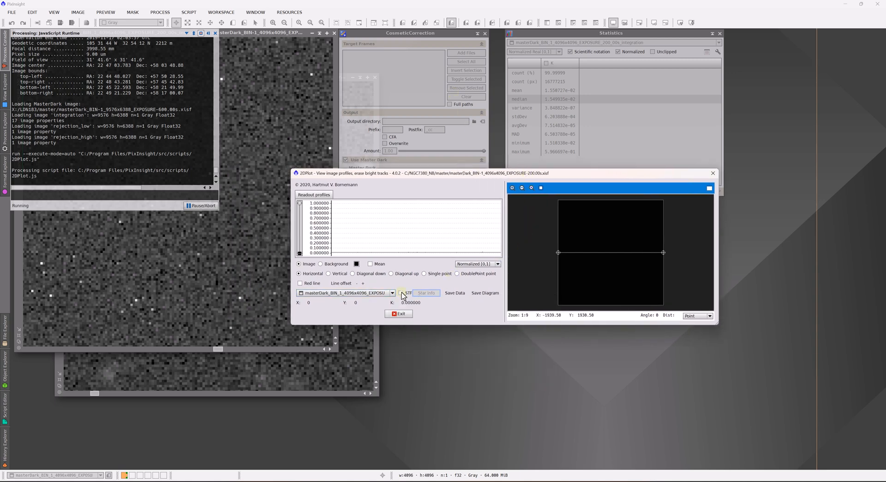
click(401, 292)
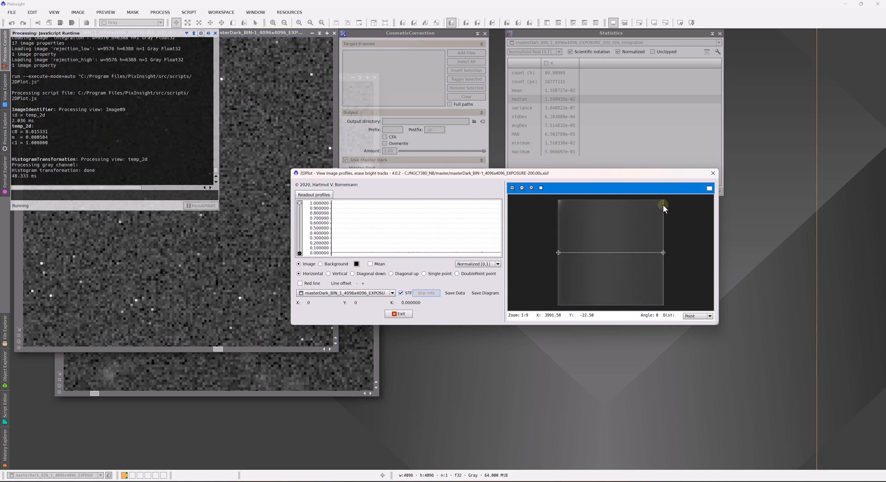
mouse_move(699, 261)
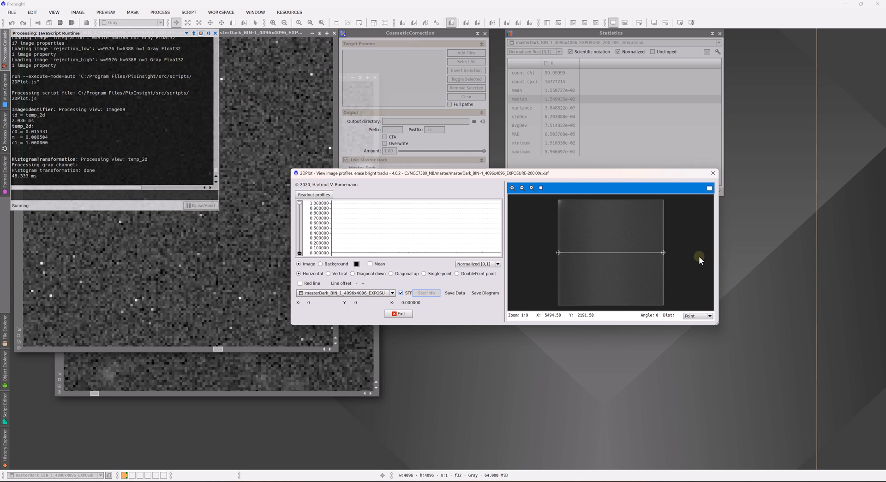
mouse_move(575, 252)
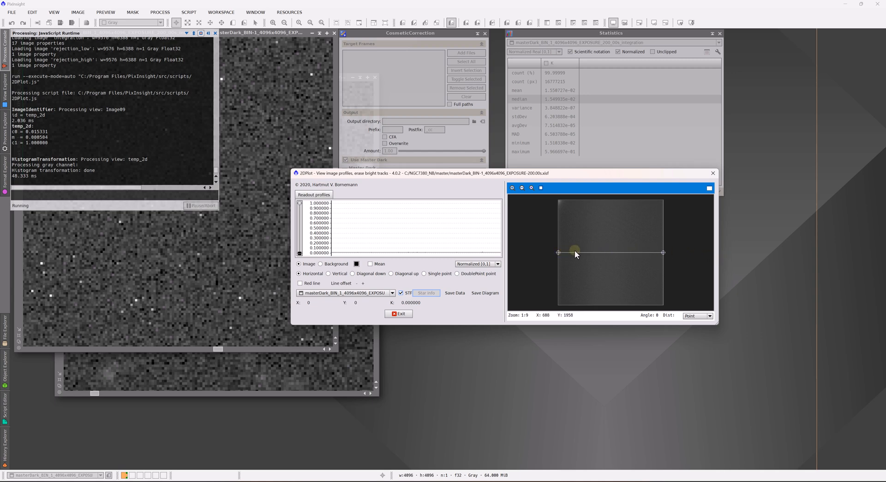
drag(575, 253, 661, 252)
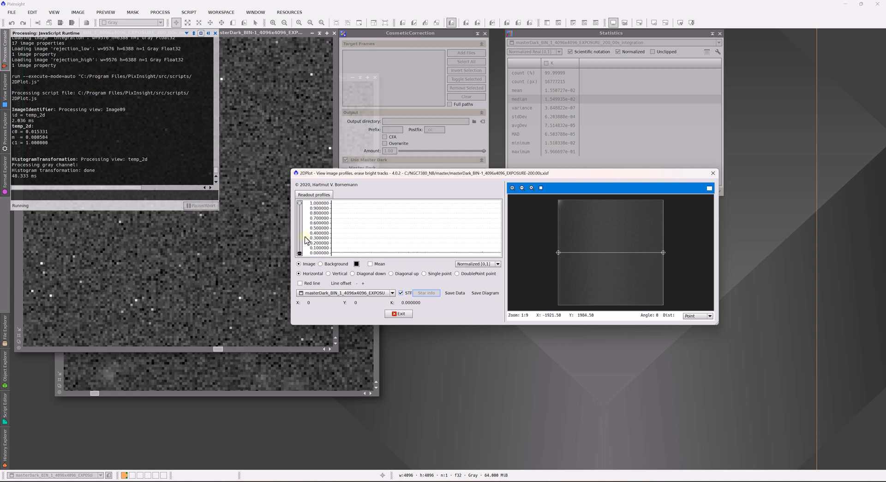
mouse_move(635, 256)
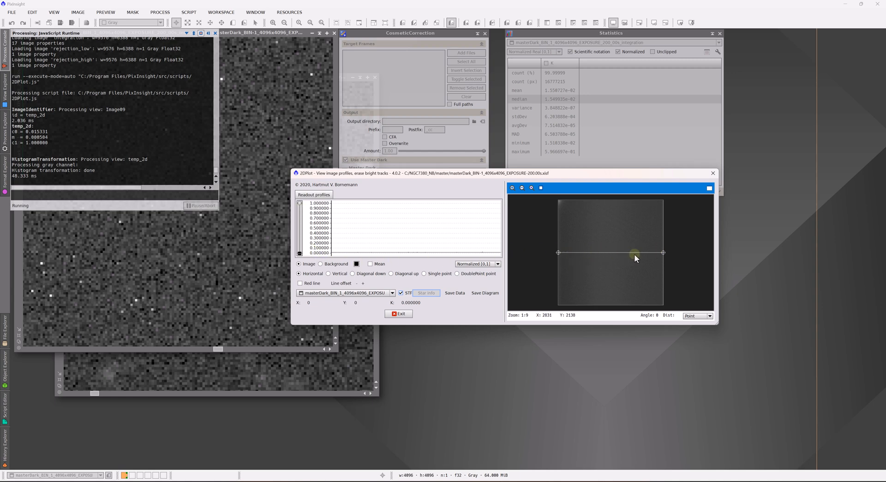
mouse_move(318, 210)
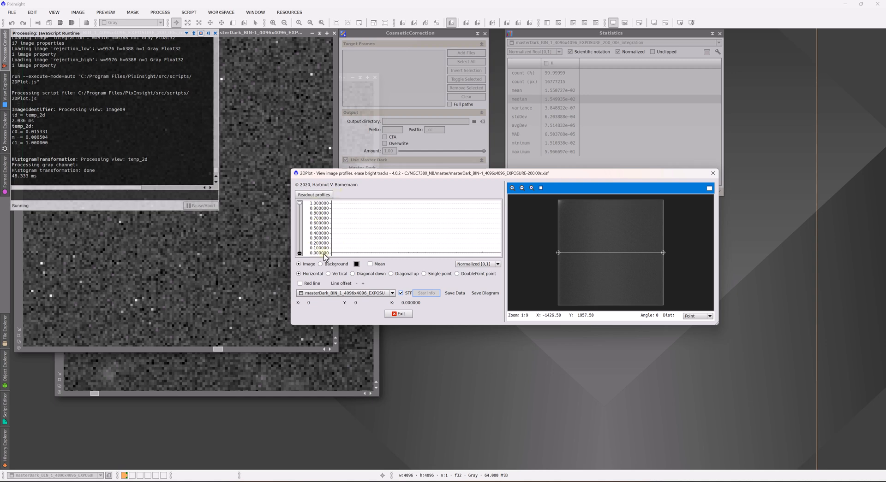
mouse_move(489, 256)
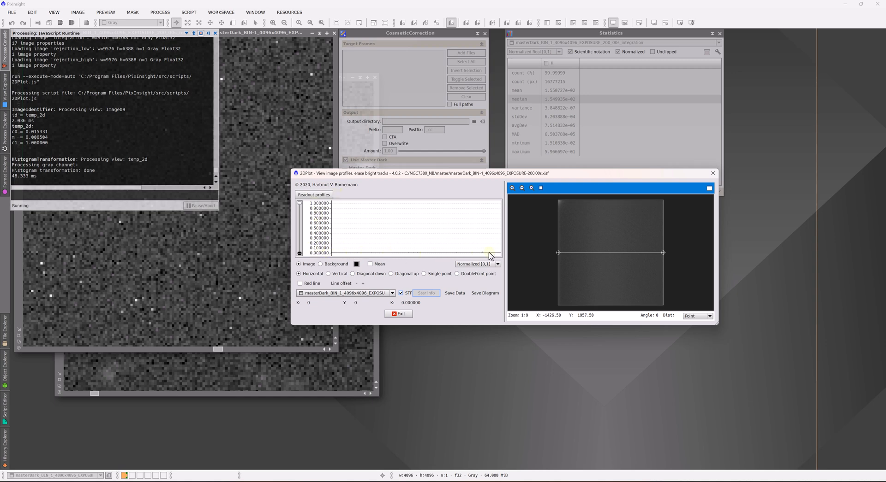
mouse_move(439, 252)
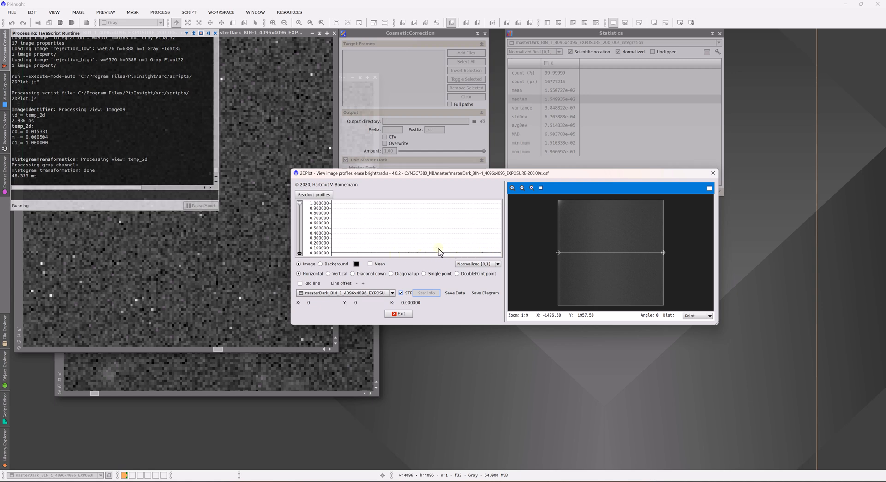
mouse_move(367, 255)
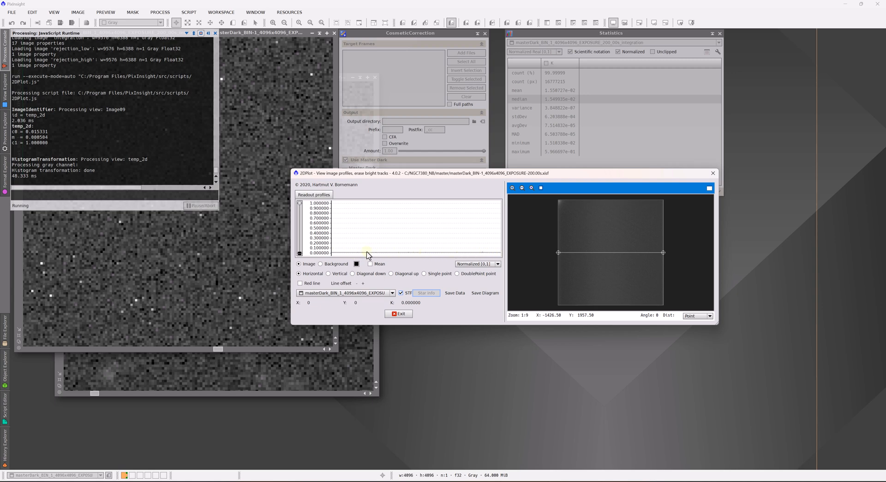
mouse_move(427, 258)
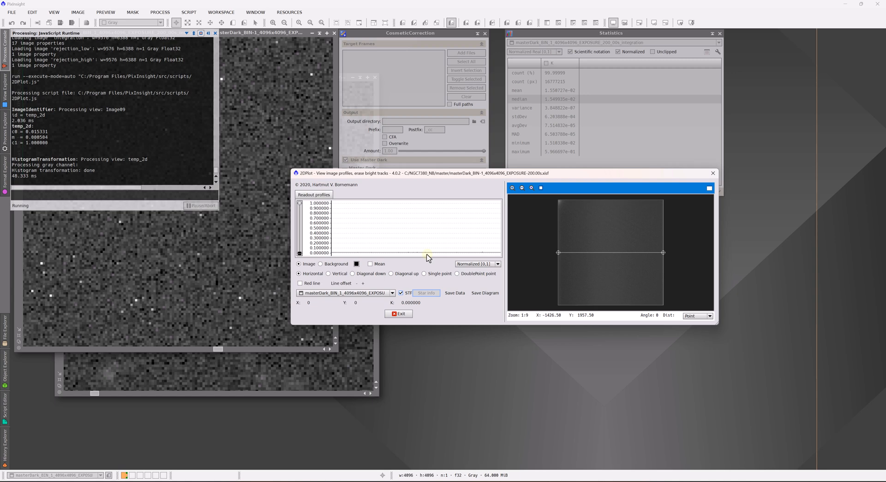
mouse_move(340, 227)
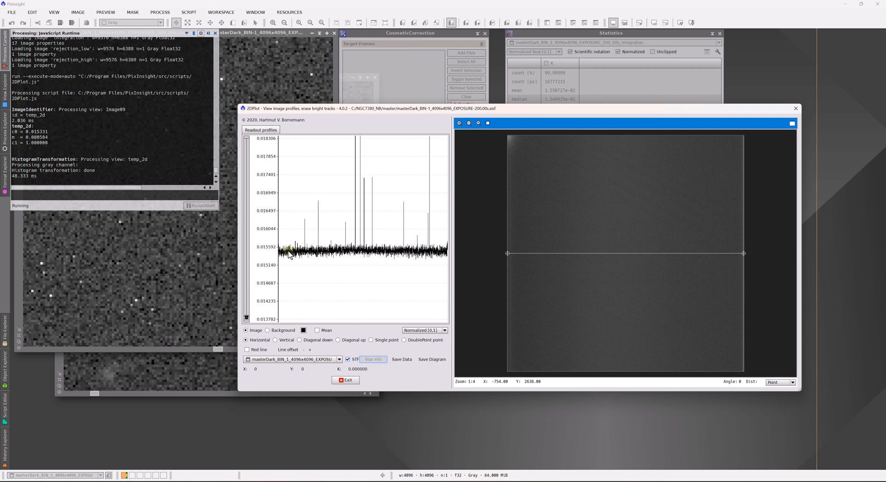
mouse_move(307, 255)
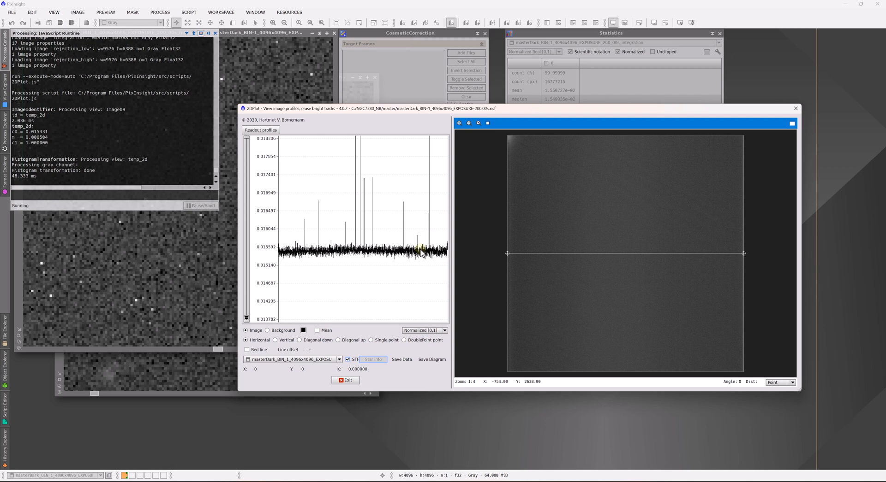
mouse_move(361, 250)
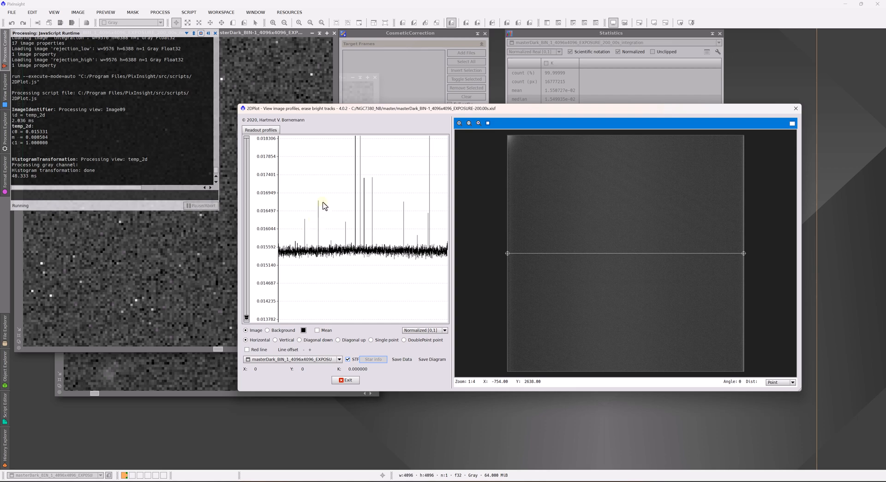
mouse_move(445, 164)
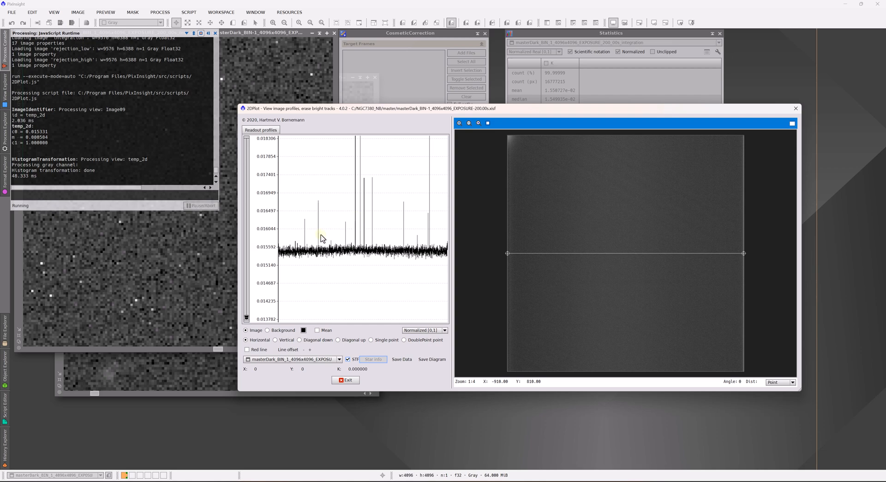
mouse_move(356, 244)
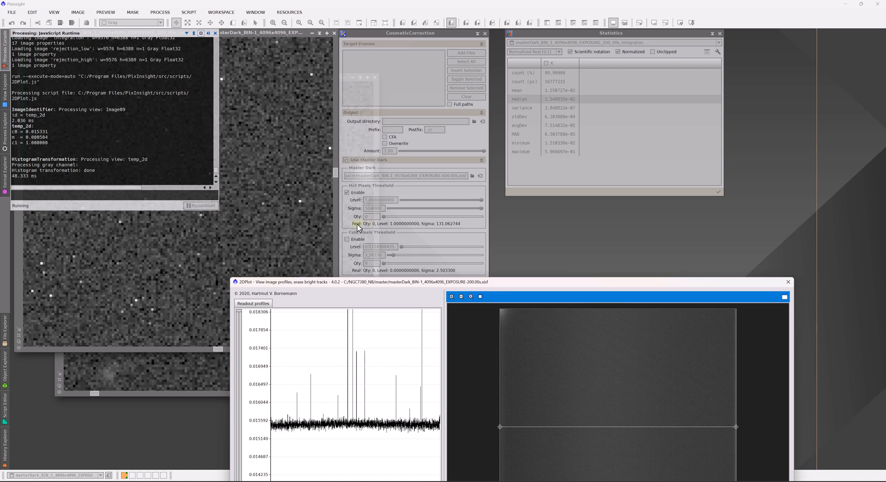
mouse_move(373, 229)
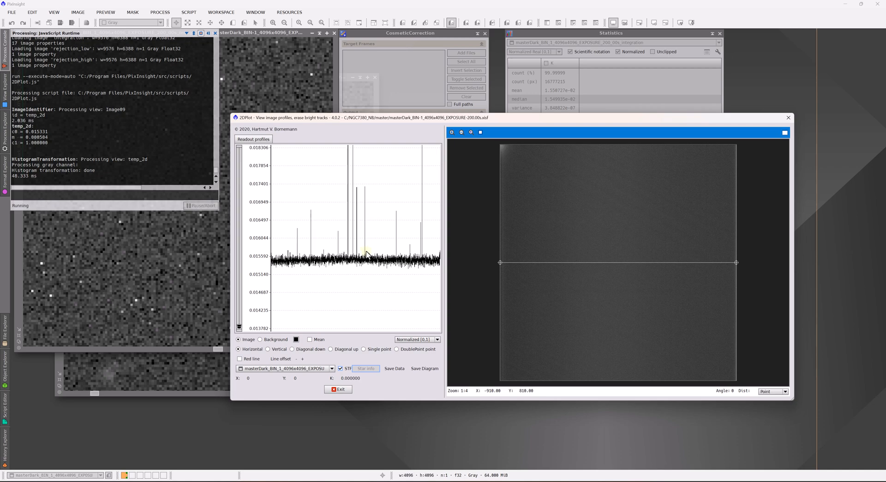
mouse_move(358, 210)
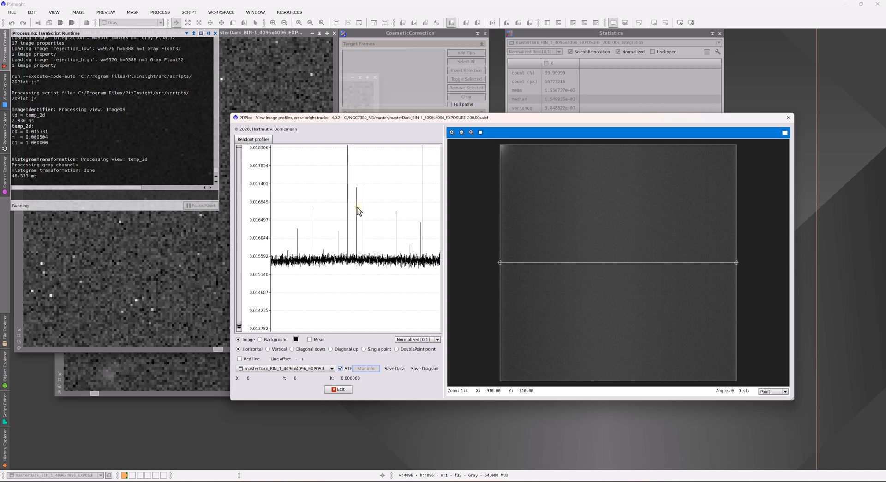
mouse_move(314, 237)
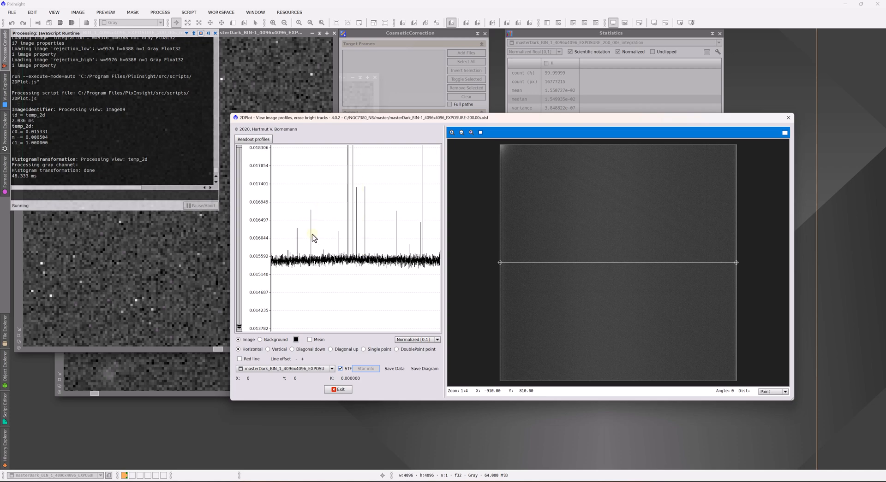
mouse_move(310, 266)
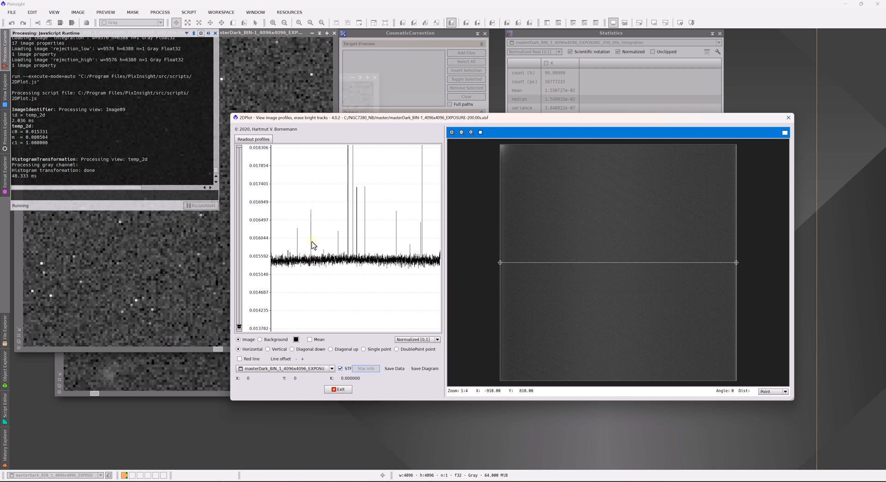
mouse_move(314, 223)
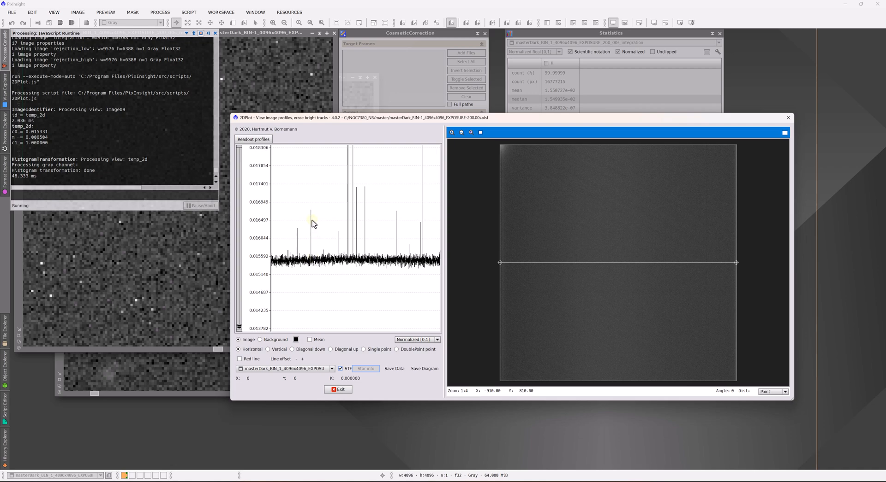
mouse_move(313, 223)
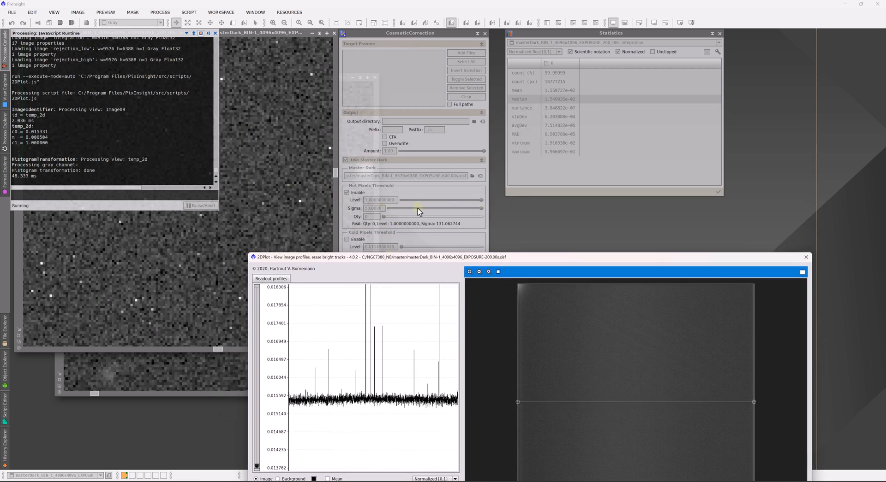
mouse_move(354, 262)
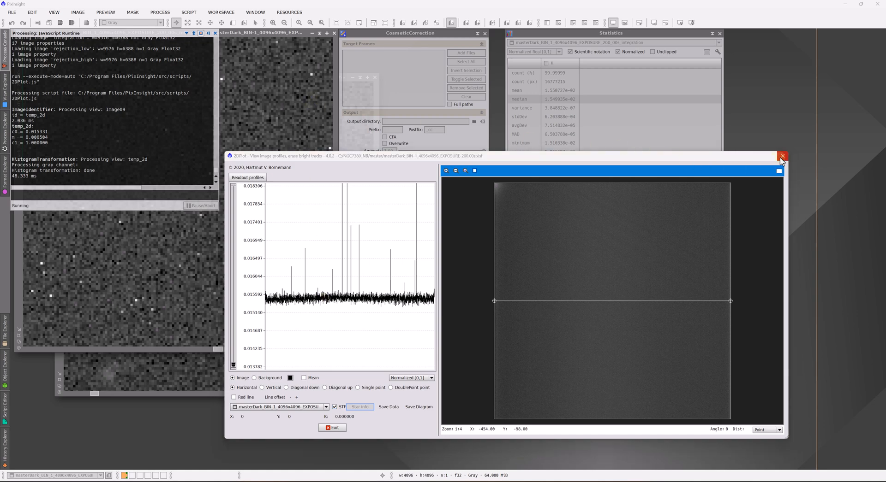
Close the 2DPlot viewer and lower the hot-pixel sigma slider in CosmeticCorrection
click(781, 156)
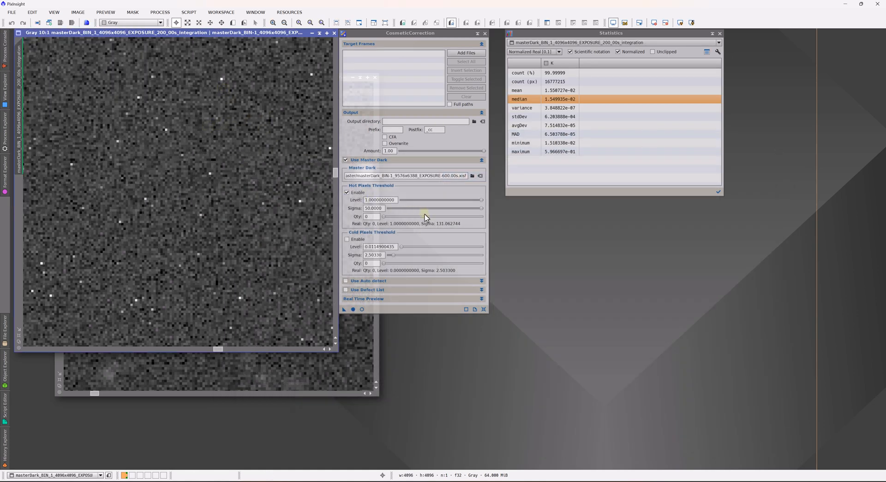
mouse_move(288, 179)
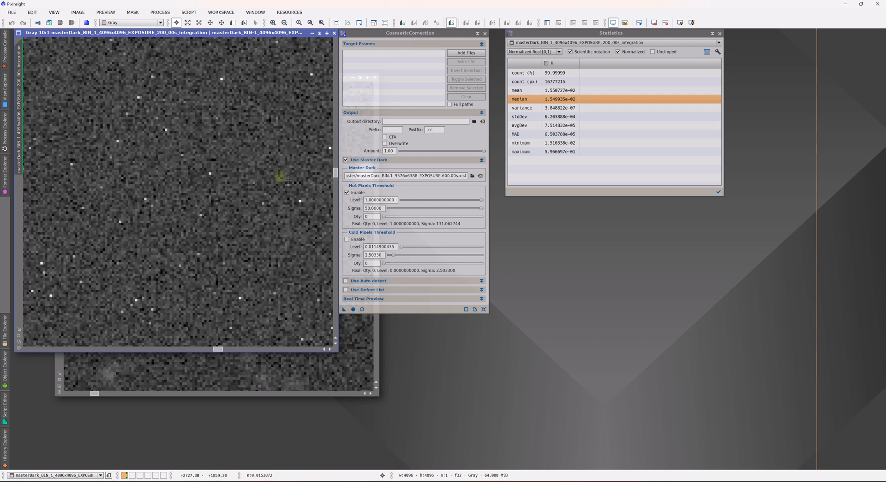
mouse_move(208, 178)
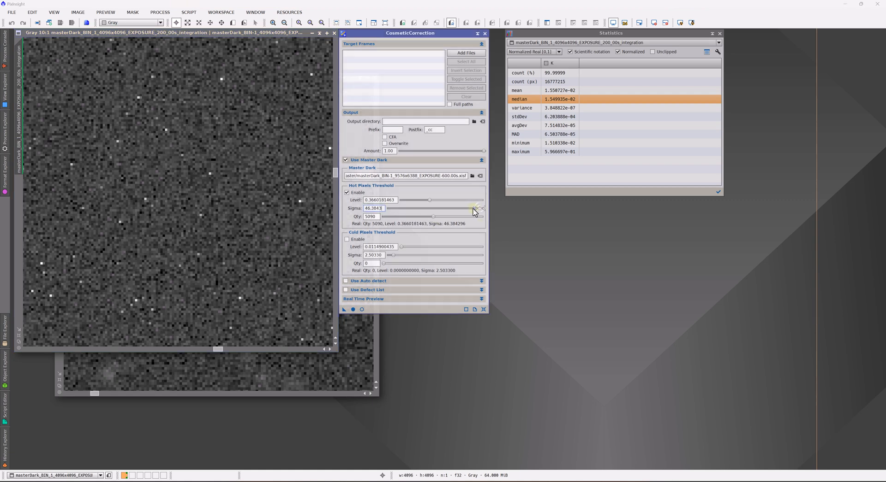
drag(471, 208, 432, 208)
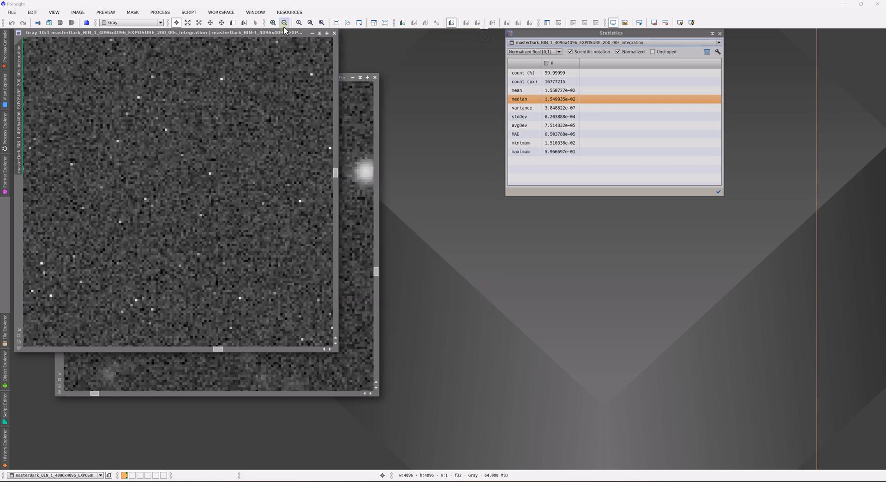
Launch WeightedBatchPreprocessing to its Calibration tab with automatic cosmetic correction at high sigma 10
click(188, 12)
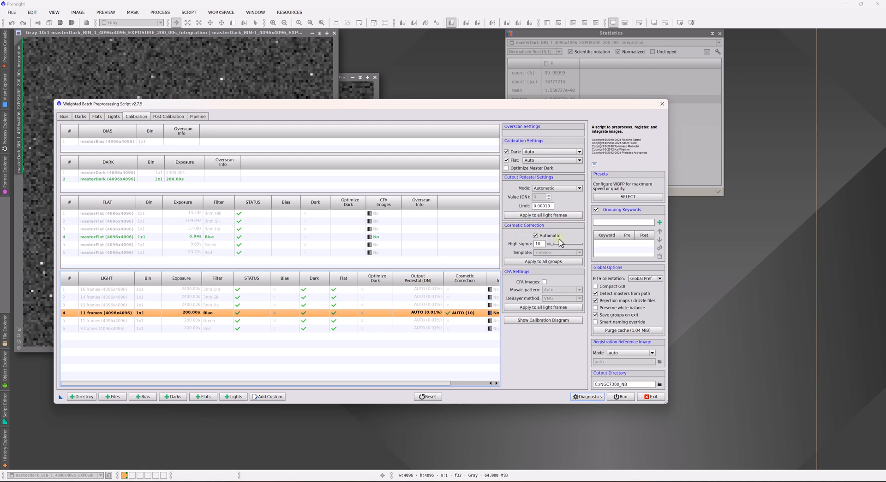
mouse_move(527, 228)
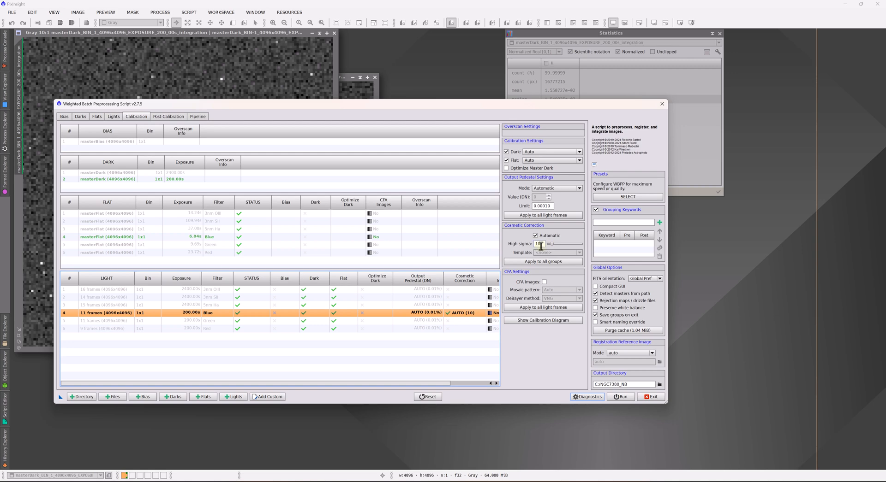
mouse_move(539, 245)
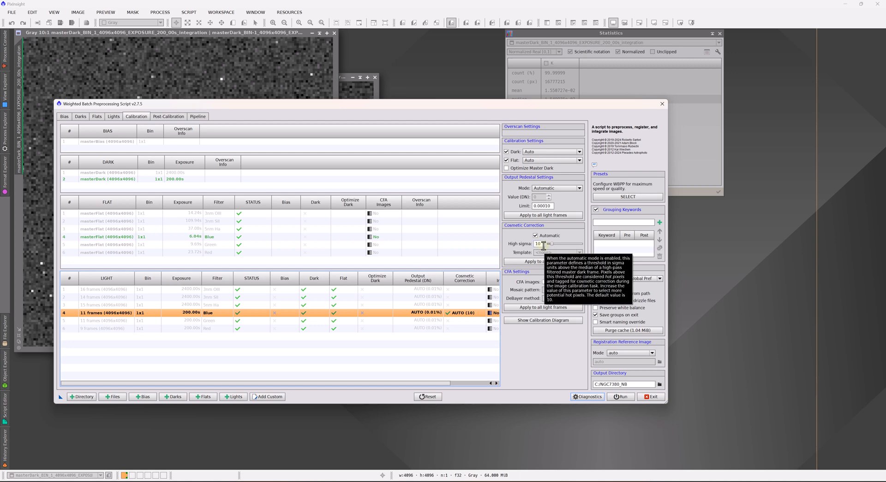
mouse_move(514, 398)
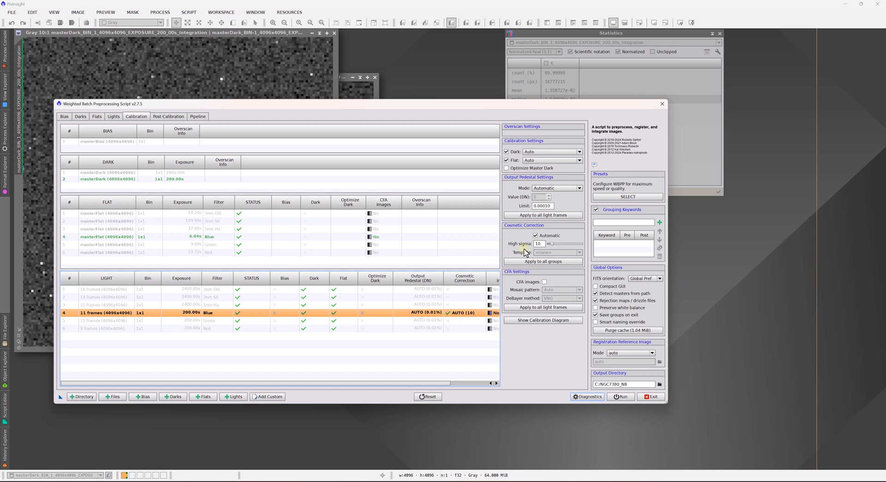
mouse_move(522, 235)
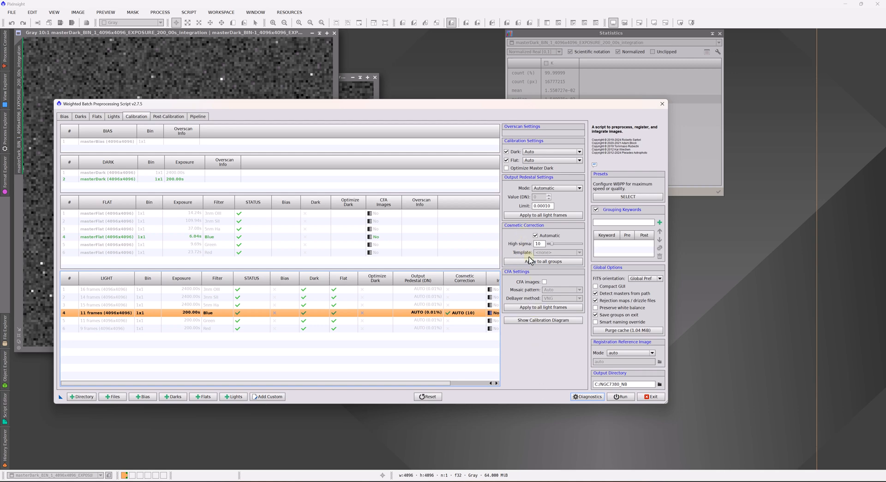
mouse_move(537, 356)
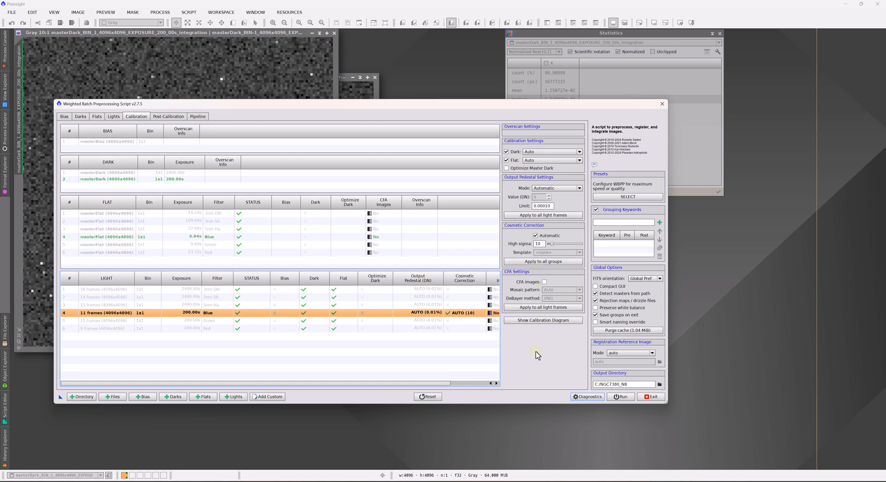
mouse_move(536, 354)
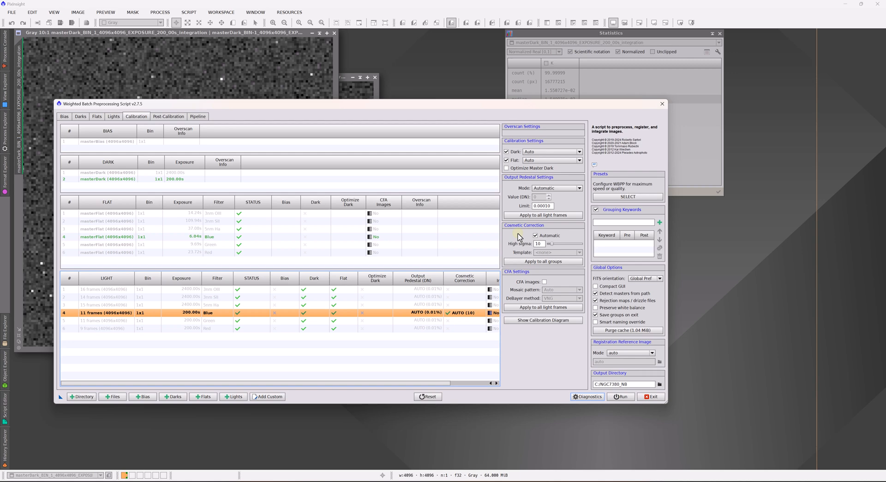
mouse_move(553, 246)
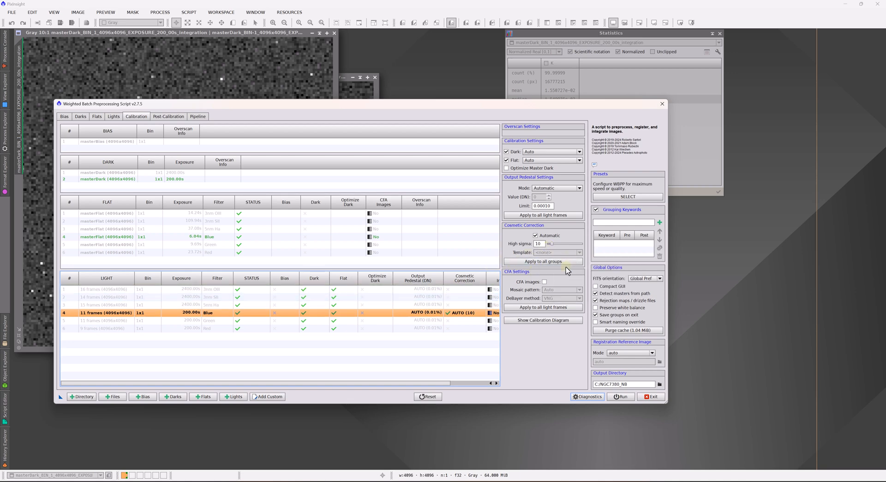
Copy automatic cosmetic correction at high sigma 10 to every light group
click(542, 262)
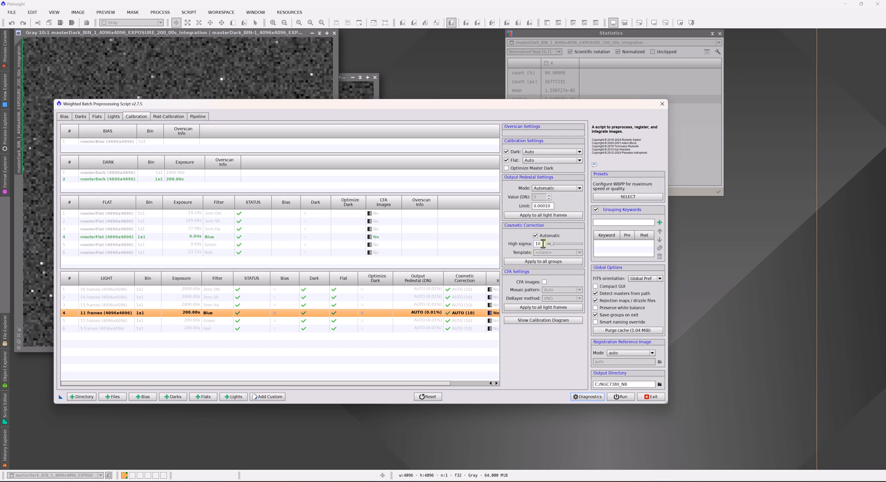
mouse_move(538, 245)
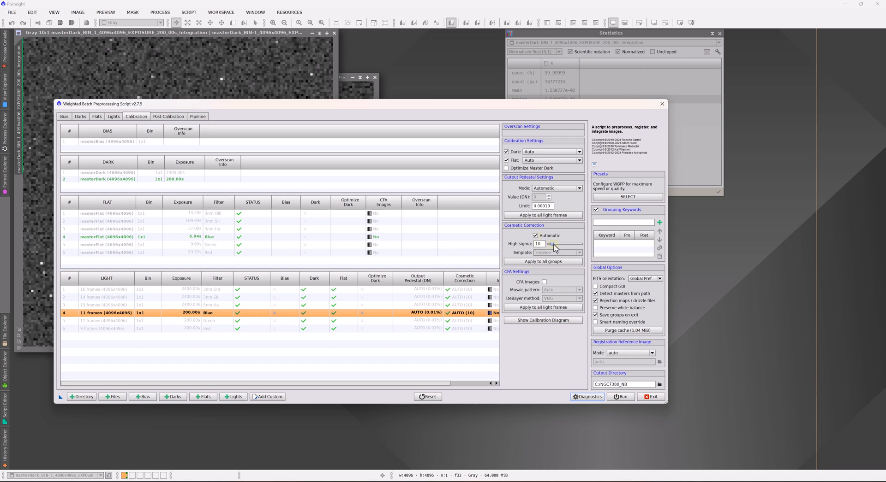
mouse_move(551, 247)
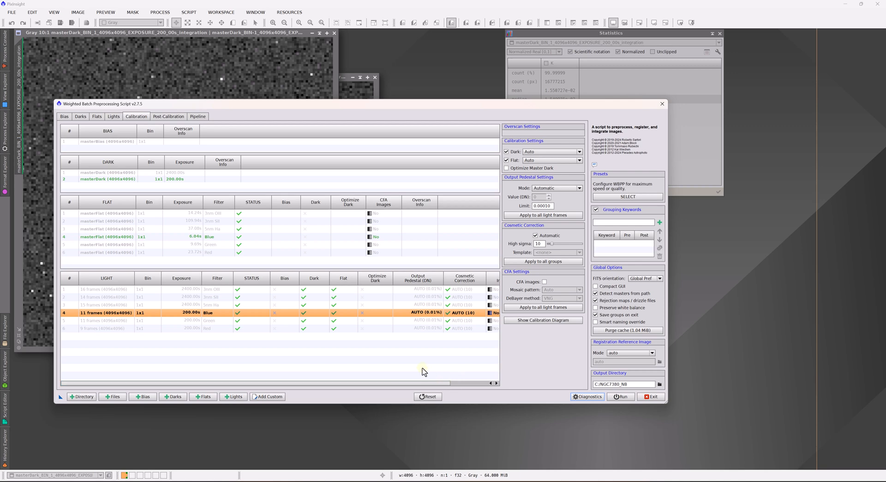
mouse_move(477, 353)
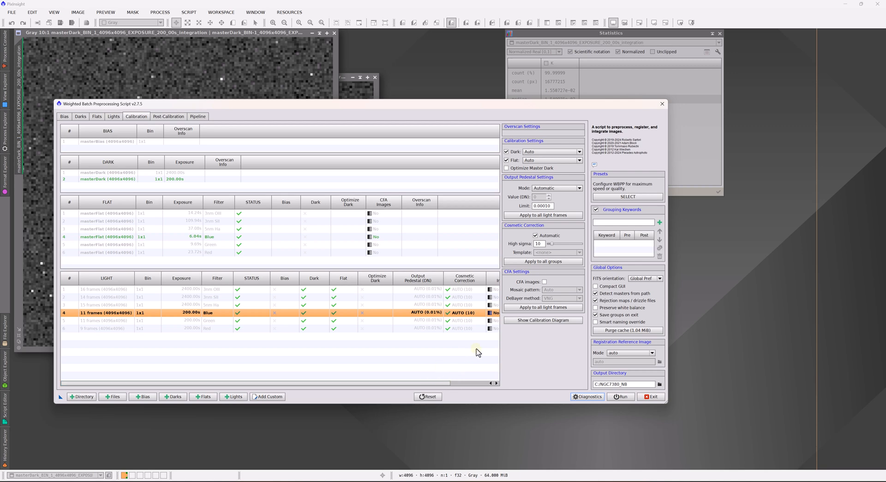
mouse_move(511, 371)
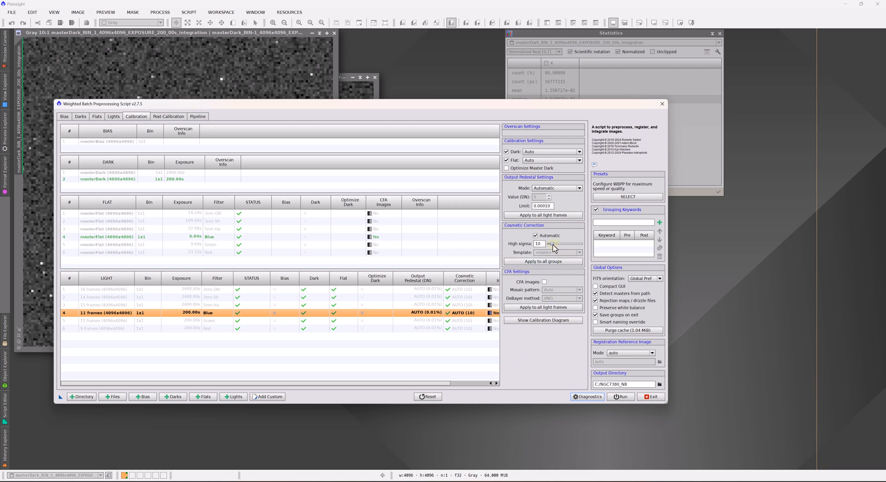
mouse_move(551, 247)
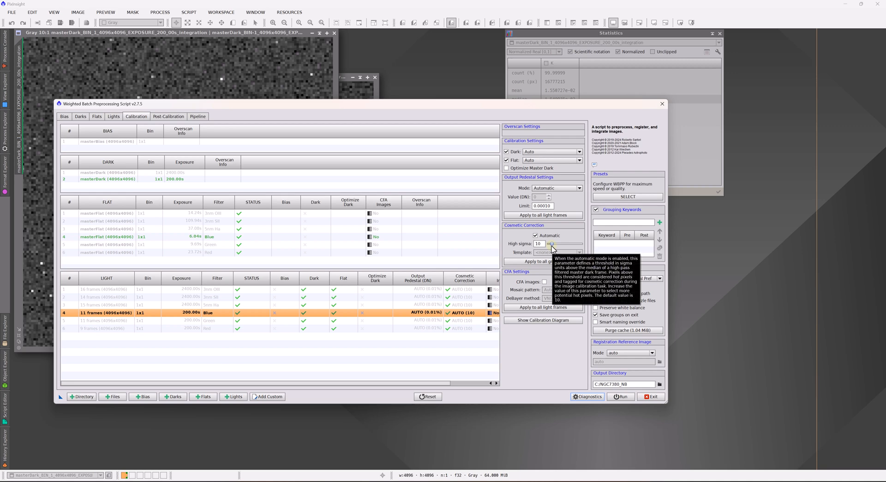
mouse_move(509, 237)
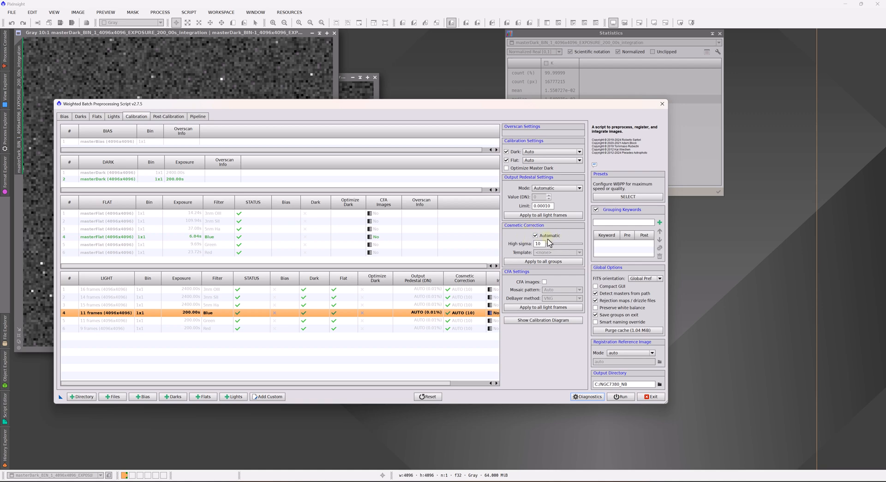
mouse_move(407, 261)
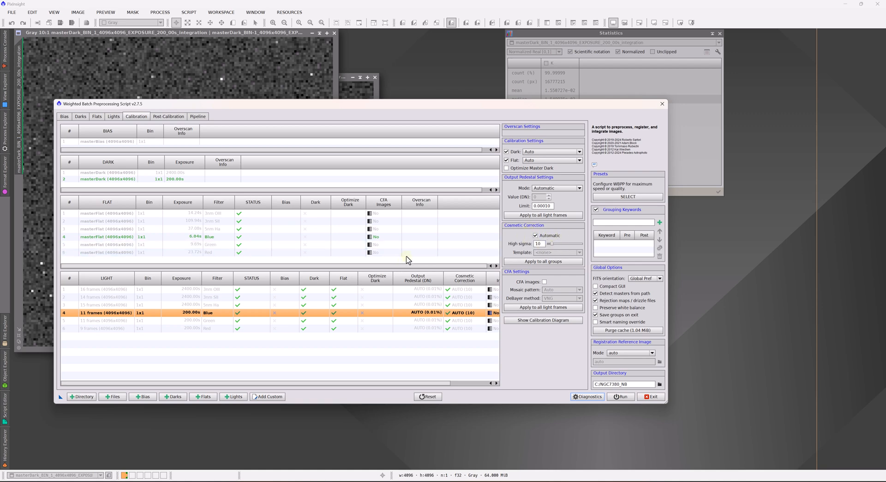
mouse_move(542, 253)
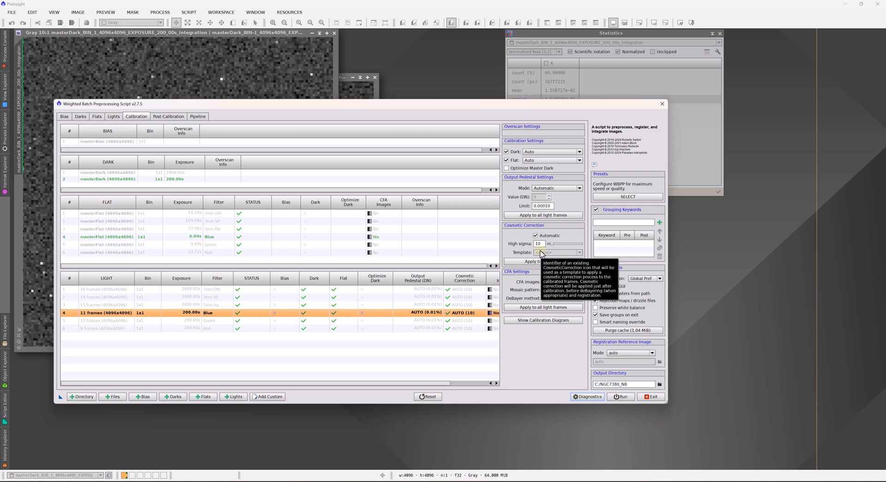
mouse_move(538, 254)
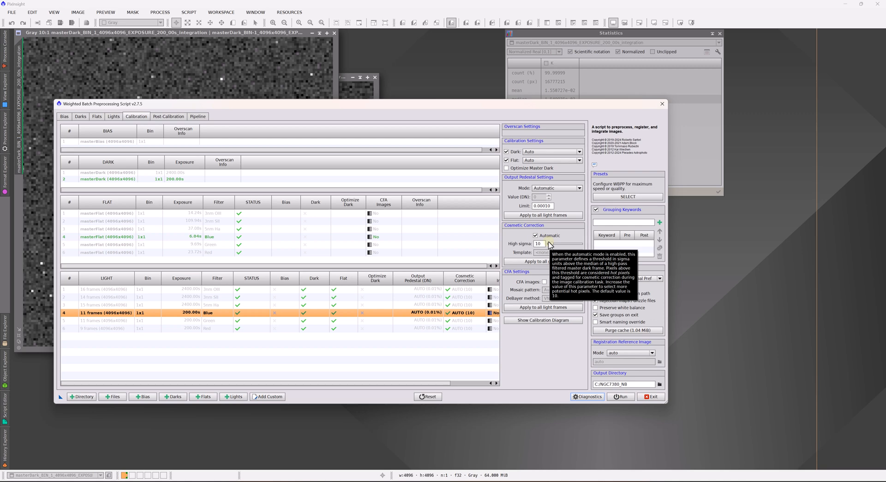
mouse_move(356, 130)
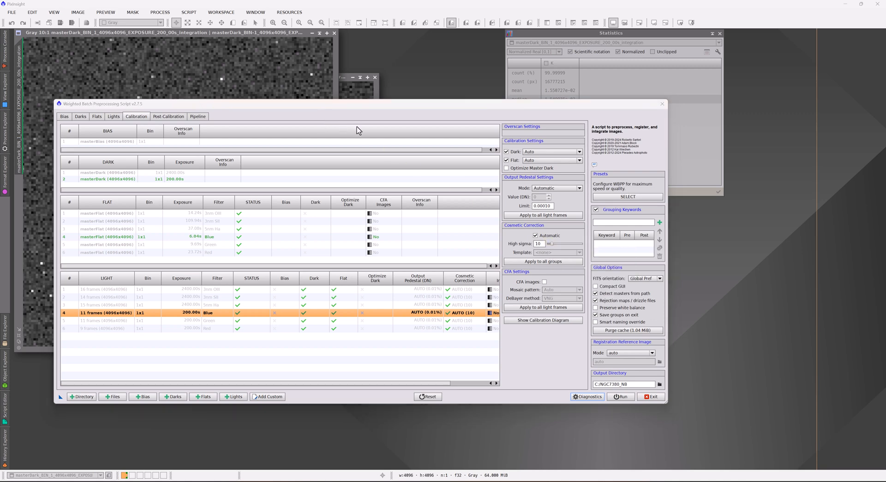
mouse_move(537, 255)
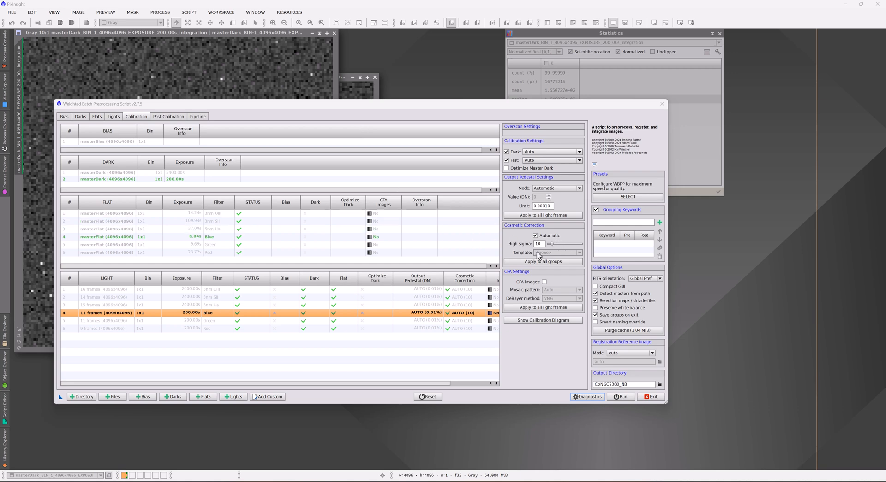
click(537, 243)
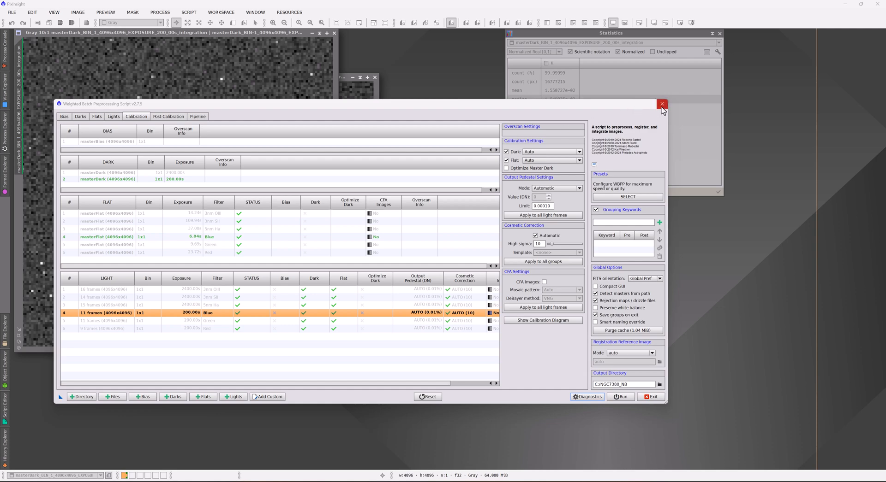
Close WBPP and bring up the ImageCalibration process positioned beside the master dark
click(661, 104)
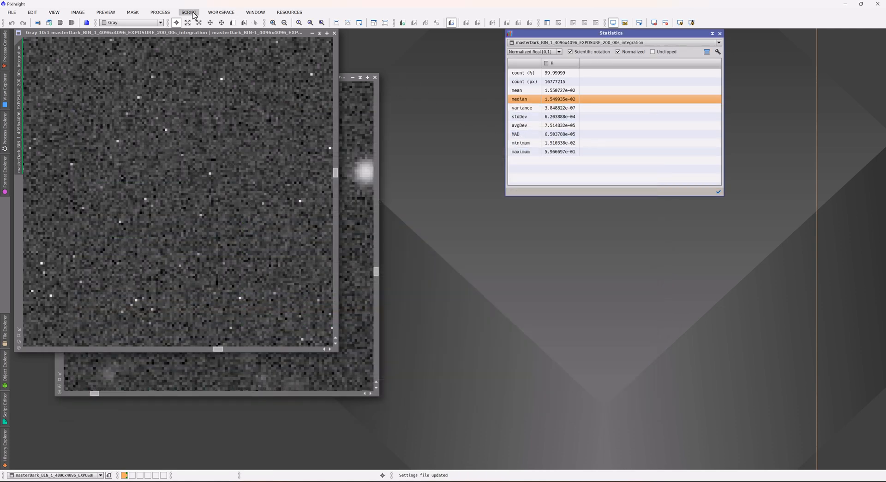
click(159, 12)
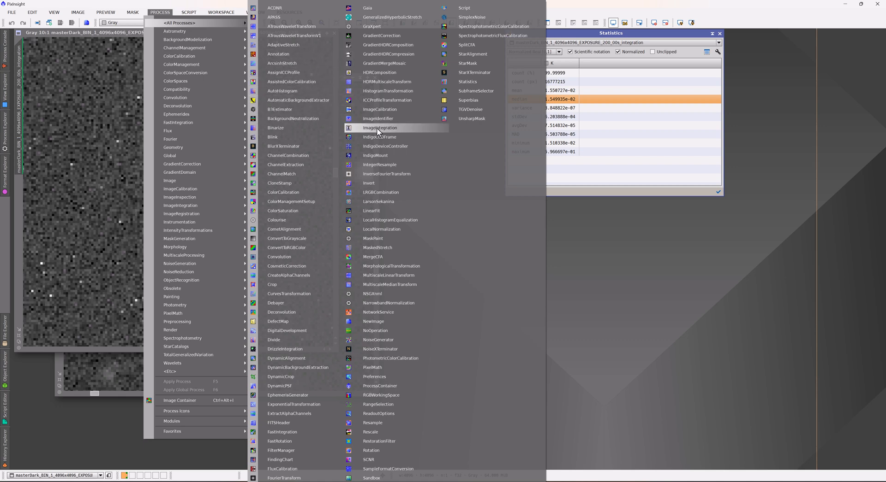
mouse_move(378, 108)
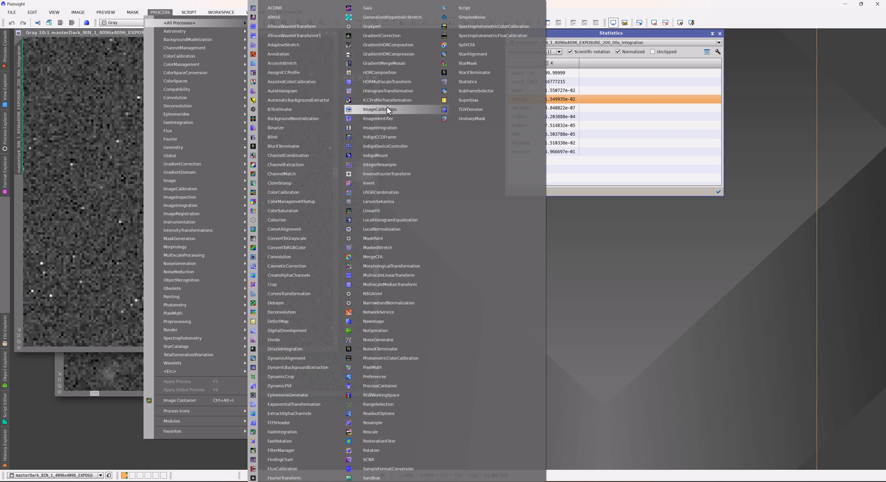
click(380, 109)
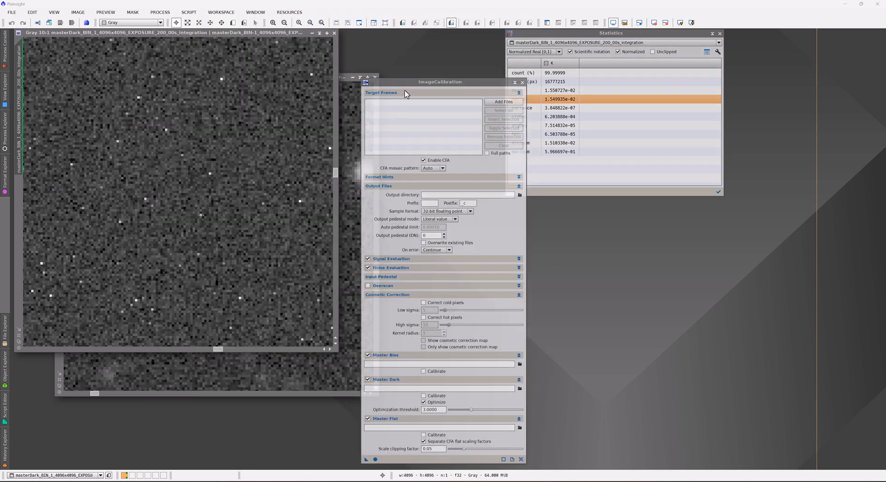
drag(440, 81, 424, 60)
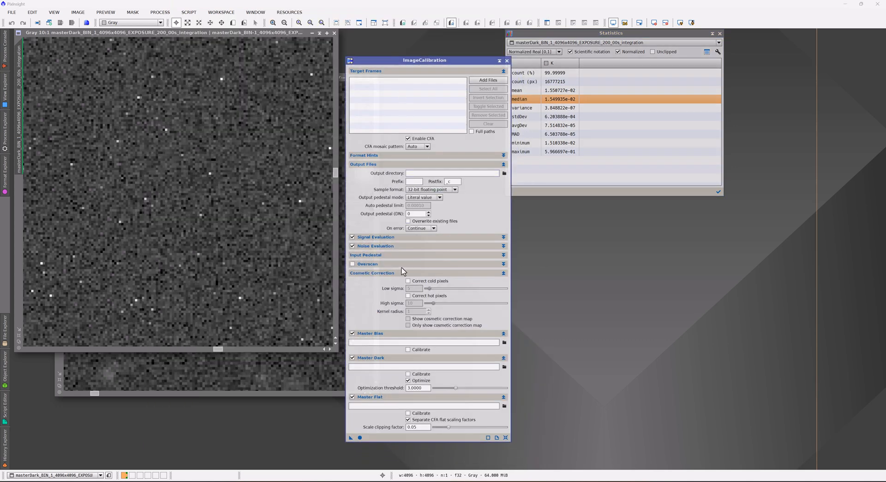
mouse_move(391, 275)
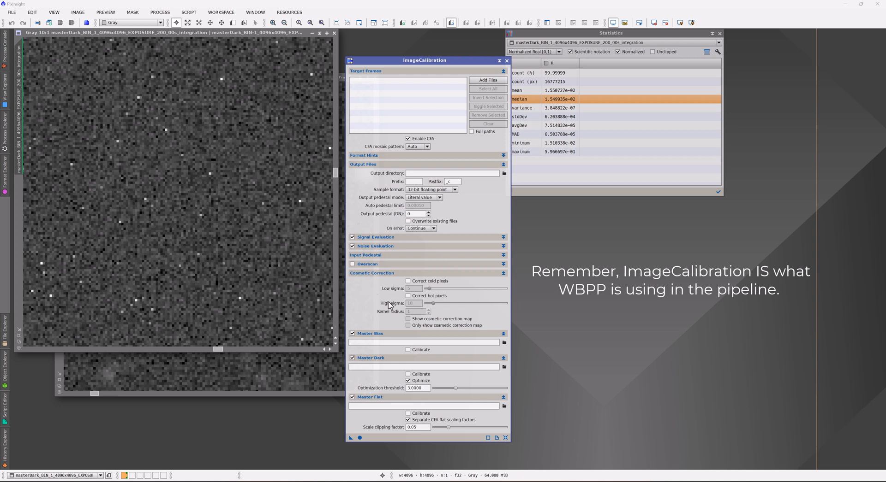
mouse_move(421, 308)
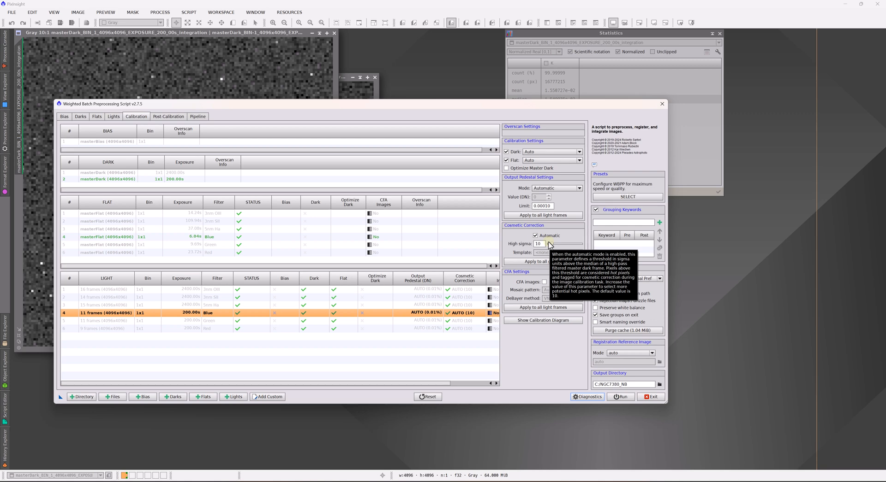
mouse_move(525, 236)
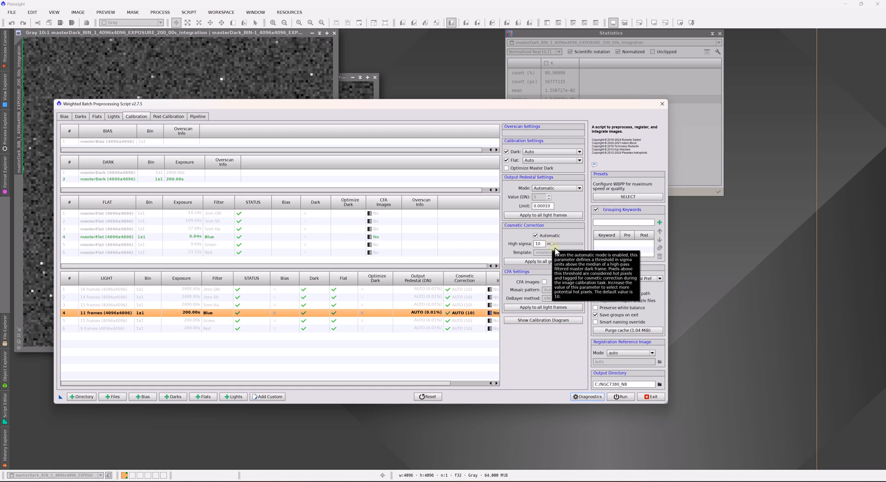
mouse_move(546, 252)
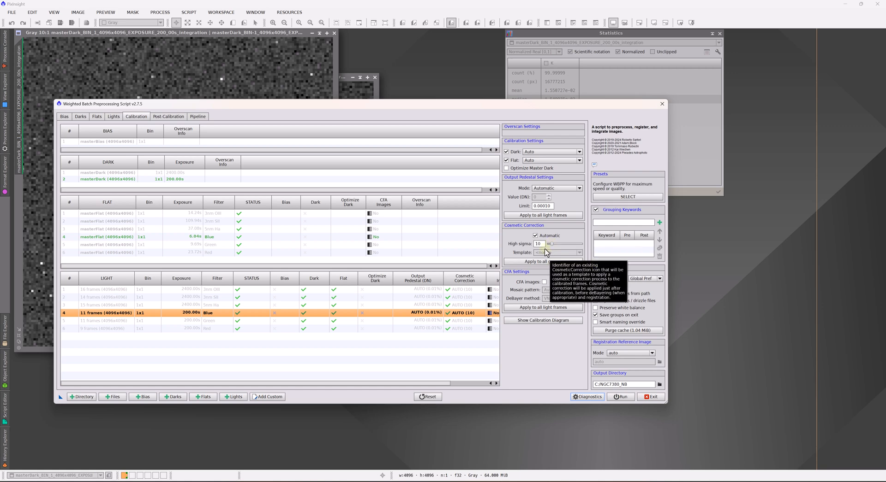